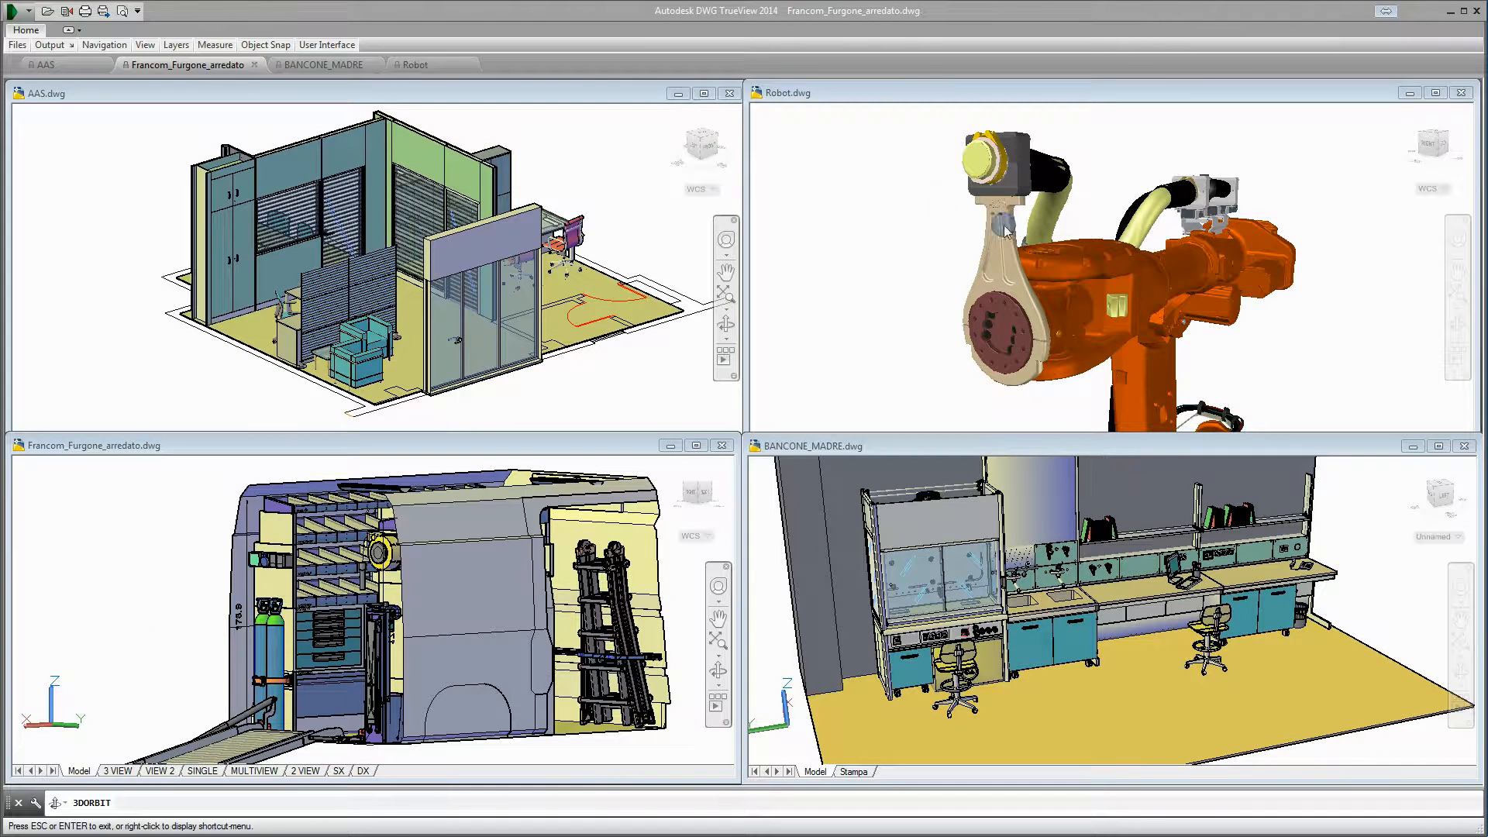
mouse_move(89, 679)
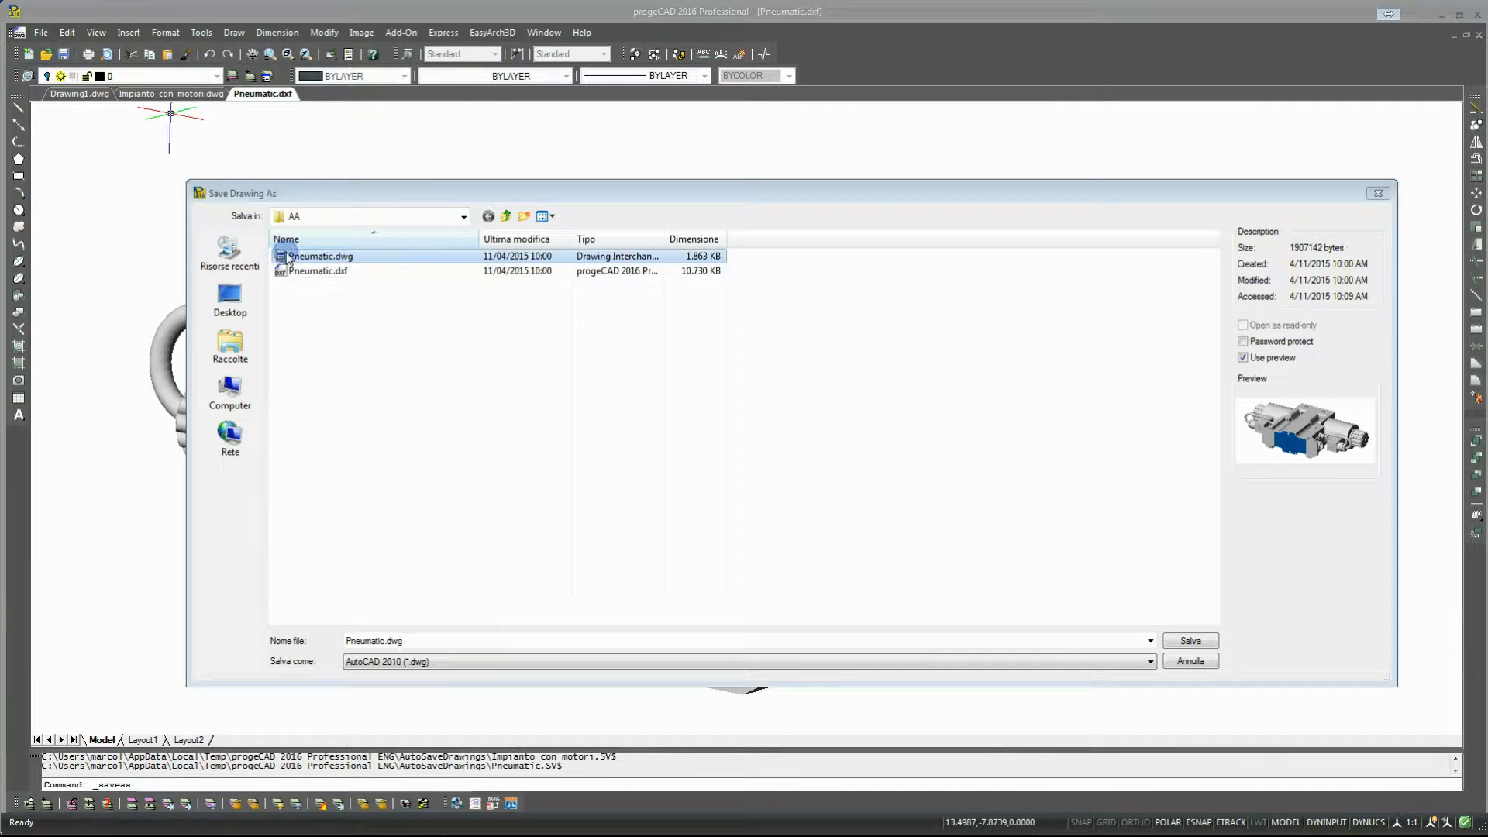
- Save the Pneumatic drawing as Pneumatic.dwg in AutoCAD 2010 format
left_click(316, 270)
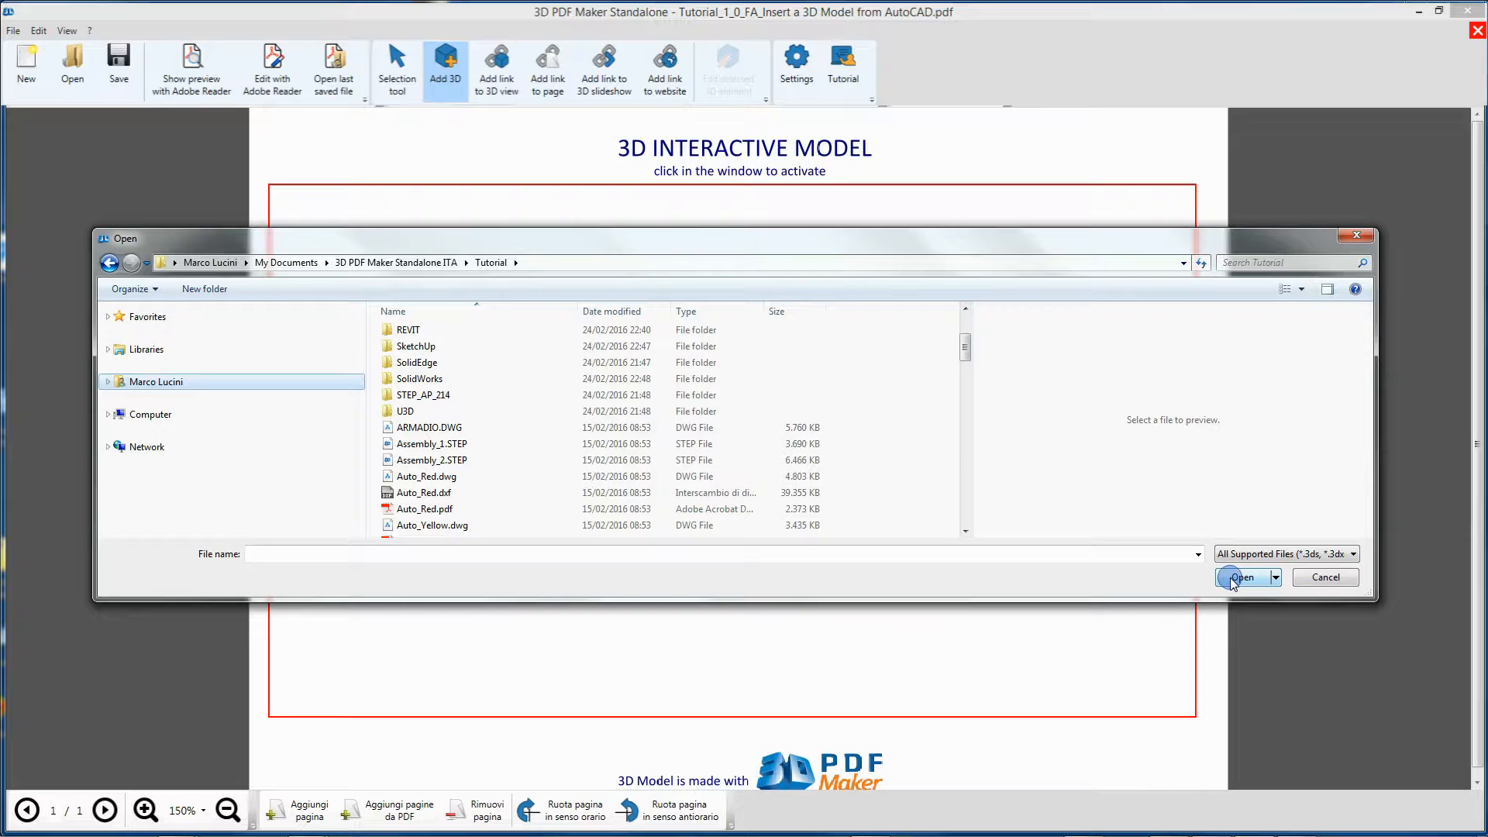
- Cancel the Open dialog after previewing Auto_Red and close the current tutorial document
left_click(158, 358)
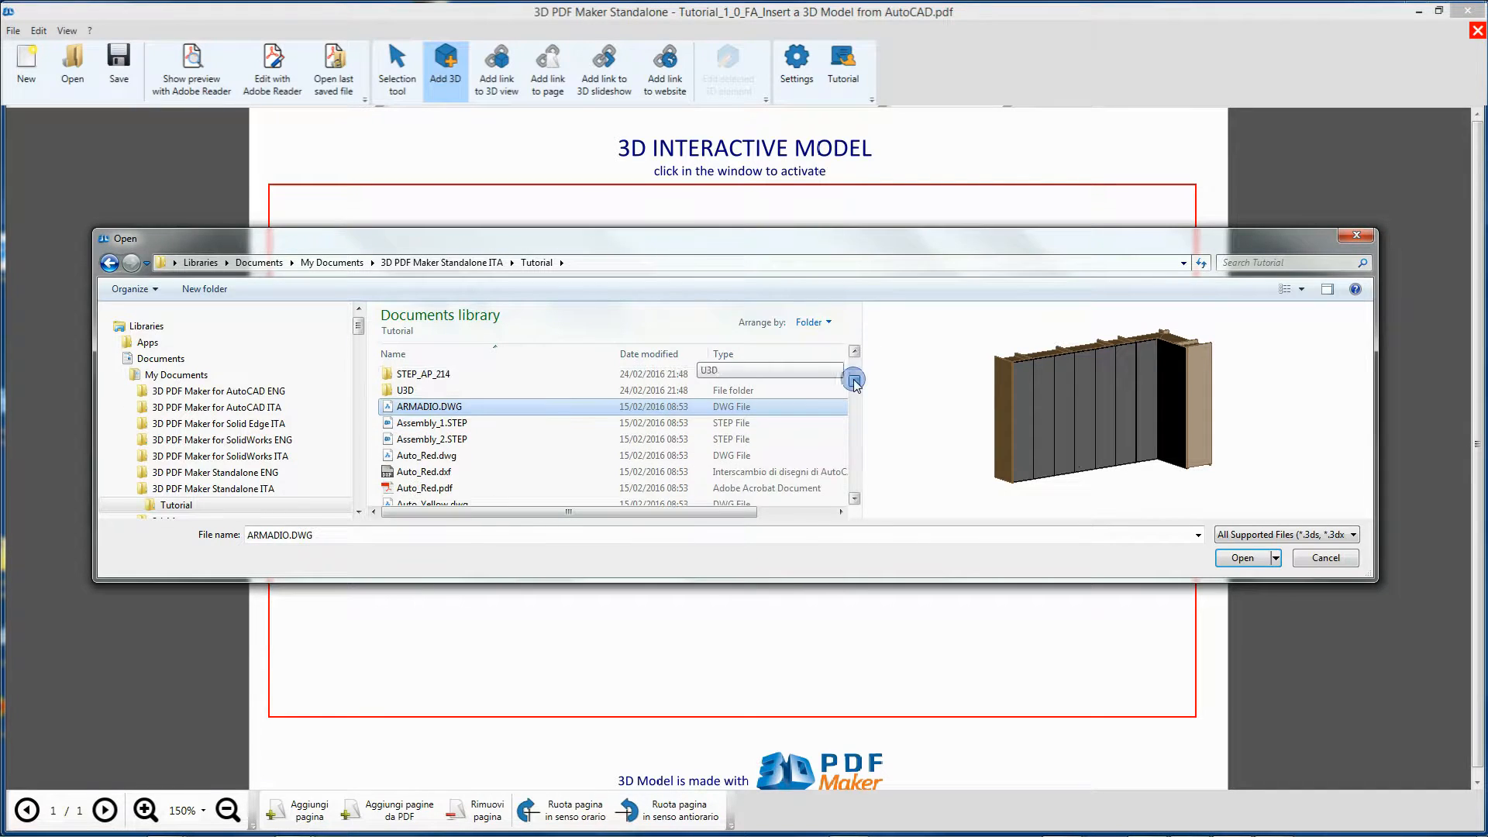
left_click(425, 488)
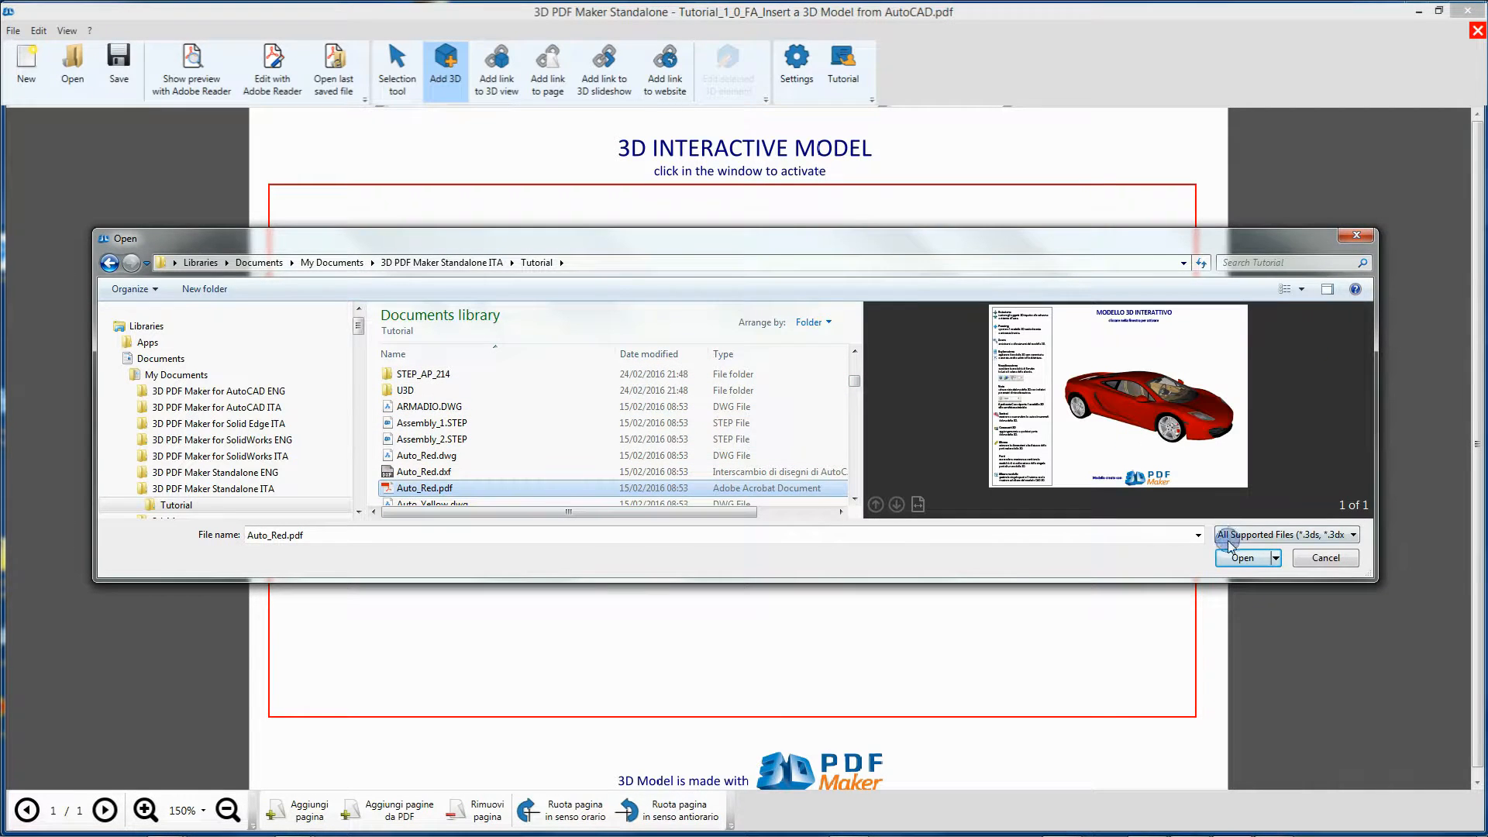
left_click(1324, 556)
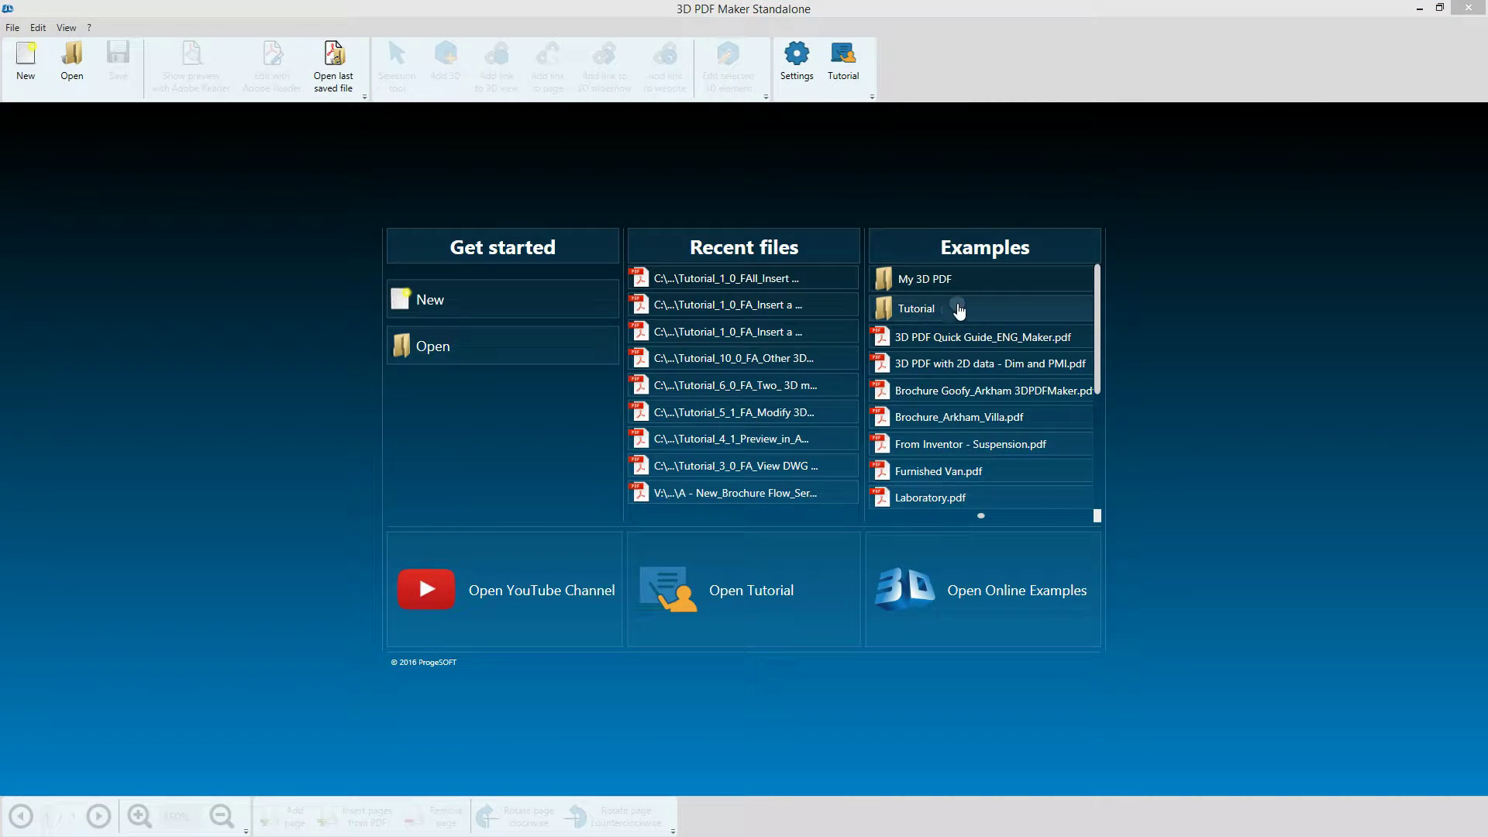
- Open Tutorial_1_0_FAll_Insert a 3D Model from CAD.pdf from the Tutorial examples folder
left_click(957, 307)
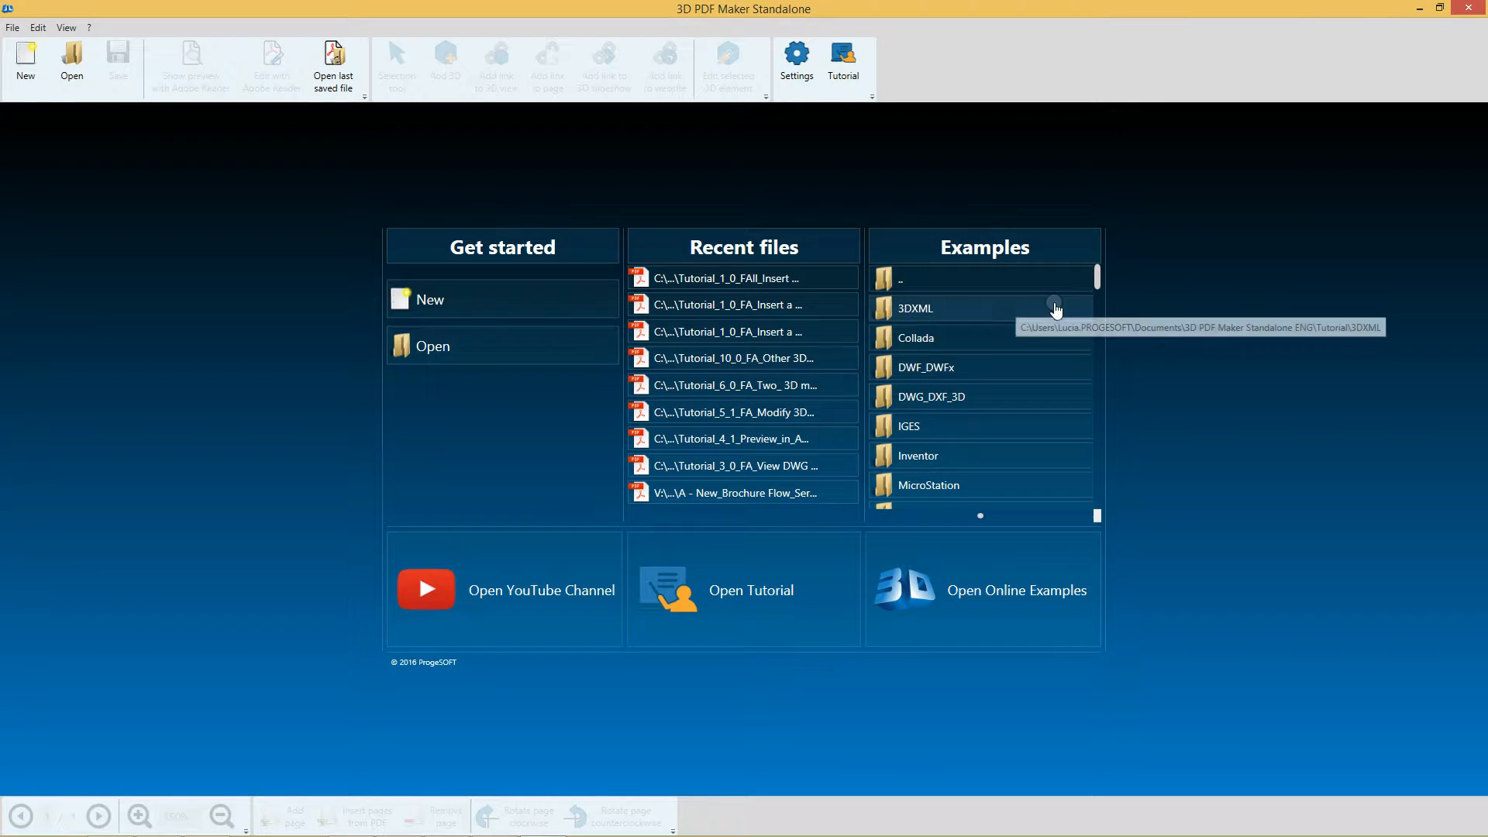
mouse_move(1097, 277)
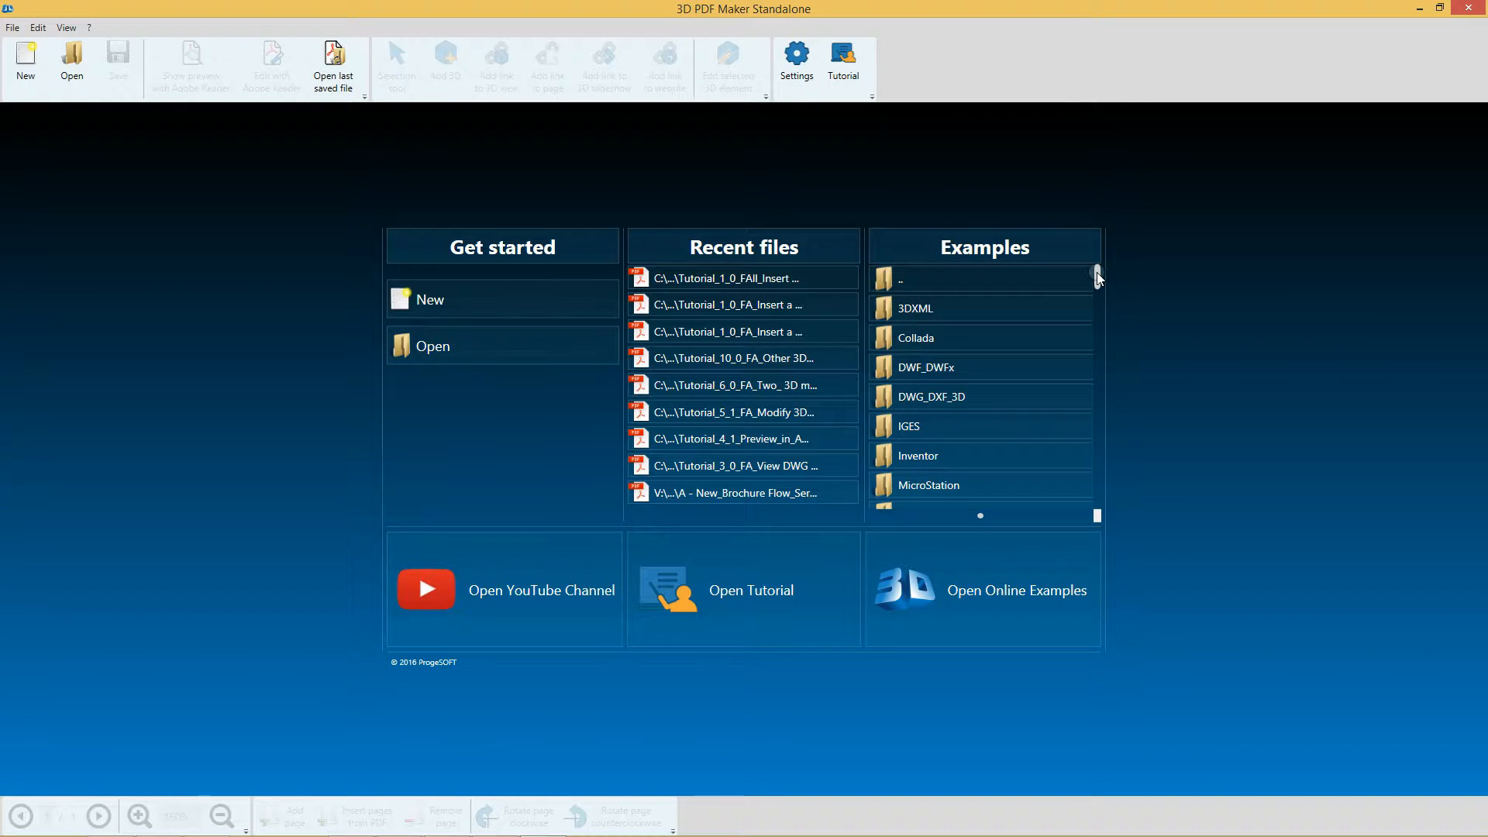
scroll("down", 3)
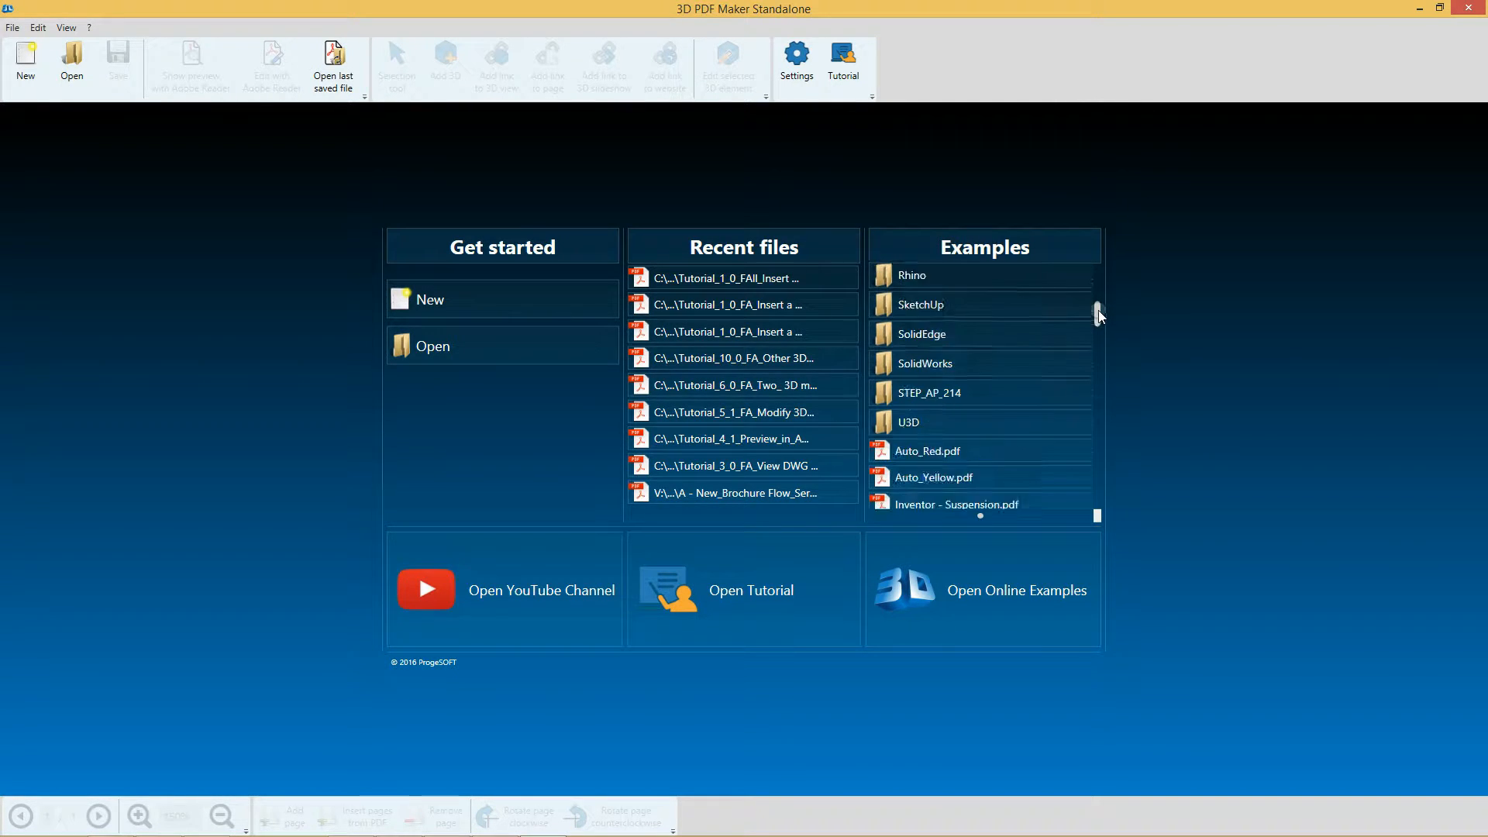
scroll("down", 3)
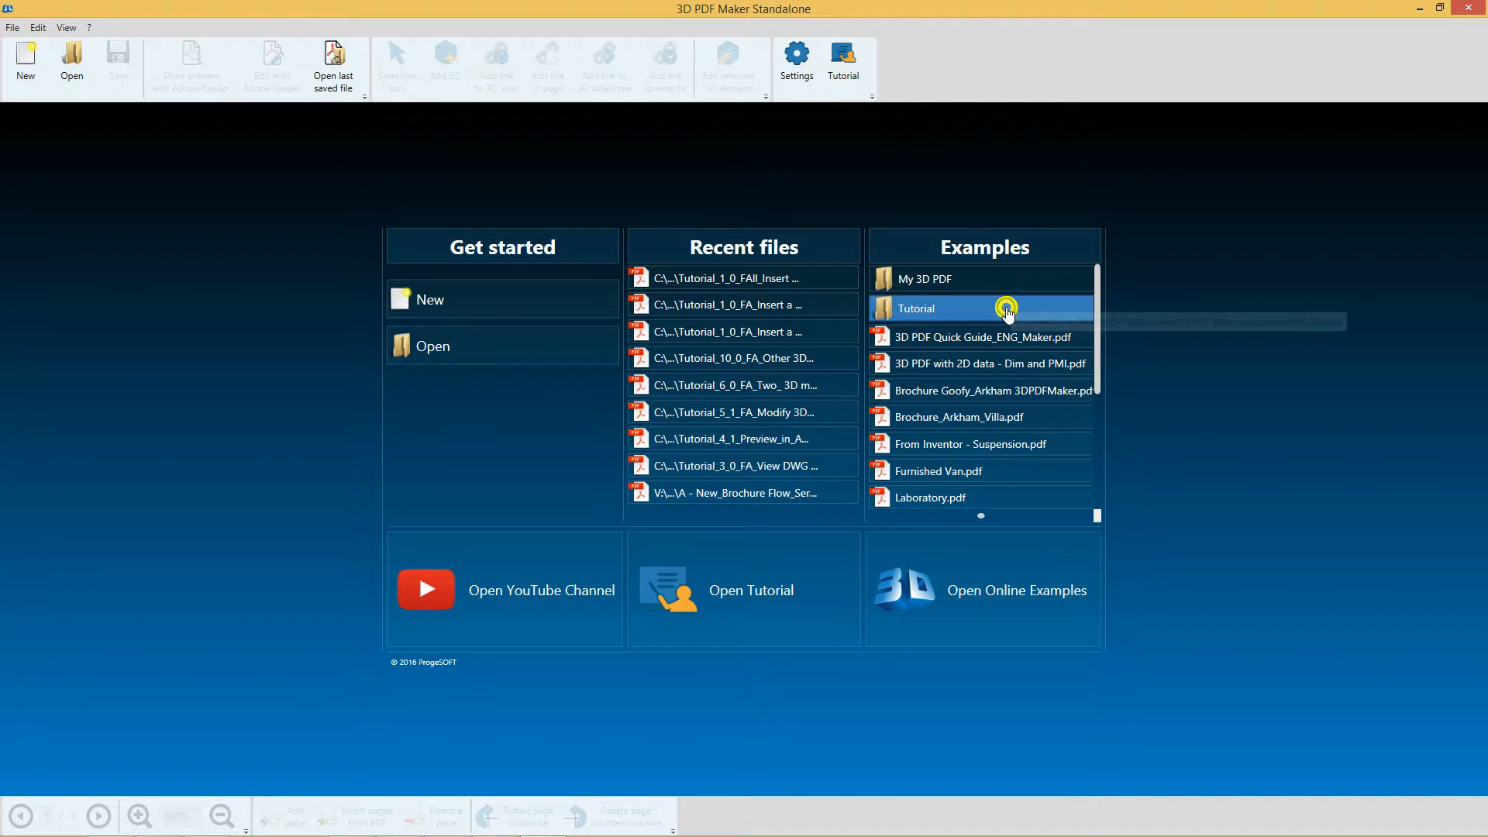
scroll("down", 3)
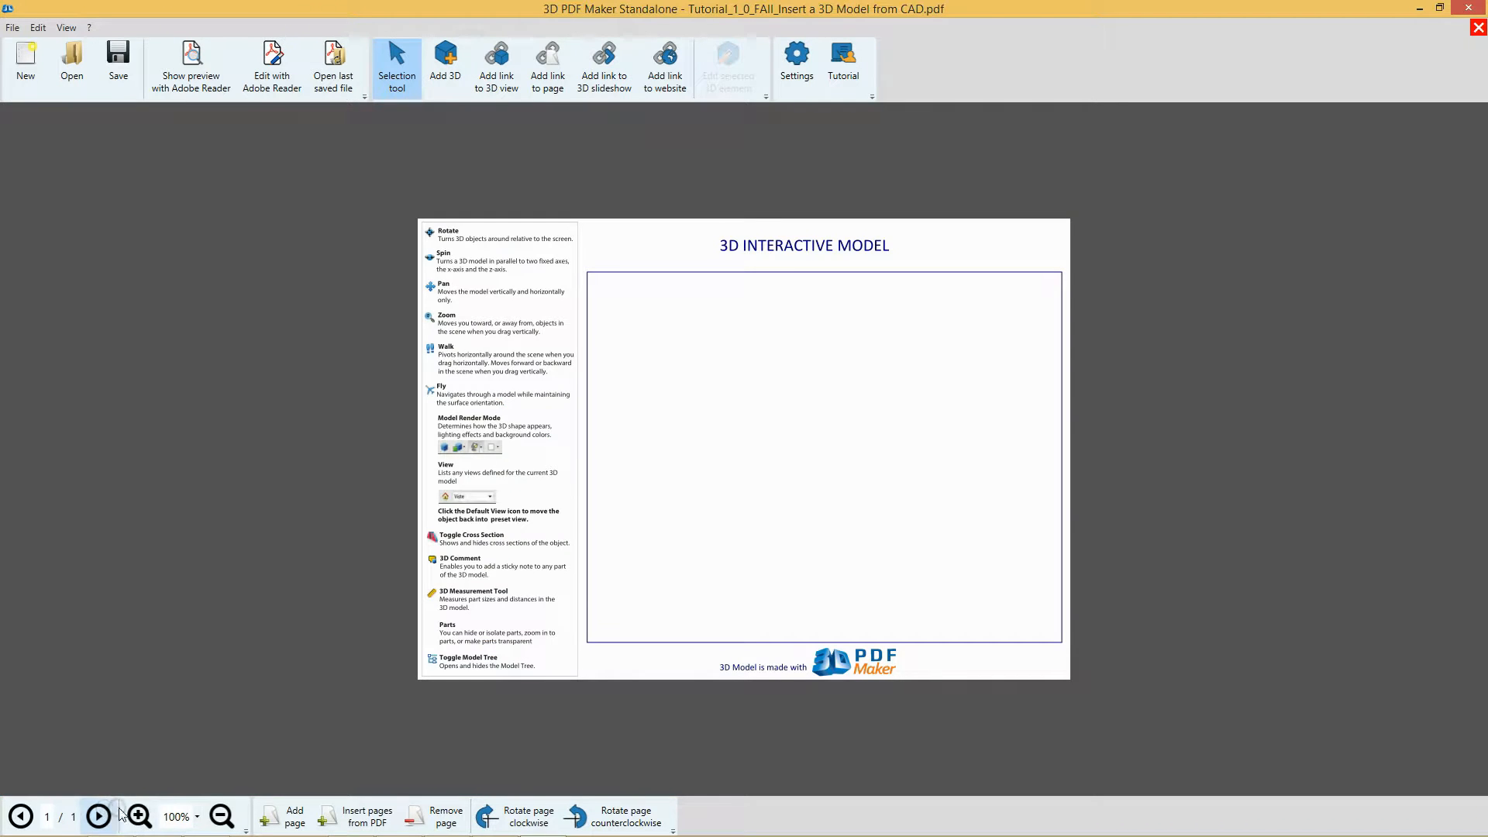
- Zoom to 150% and draw a 3D area over the model frame, choosing Convert from file
left_click(138, 817)
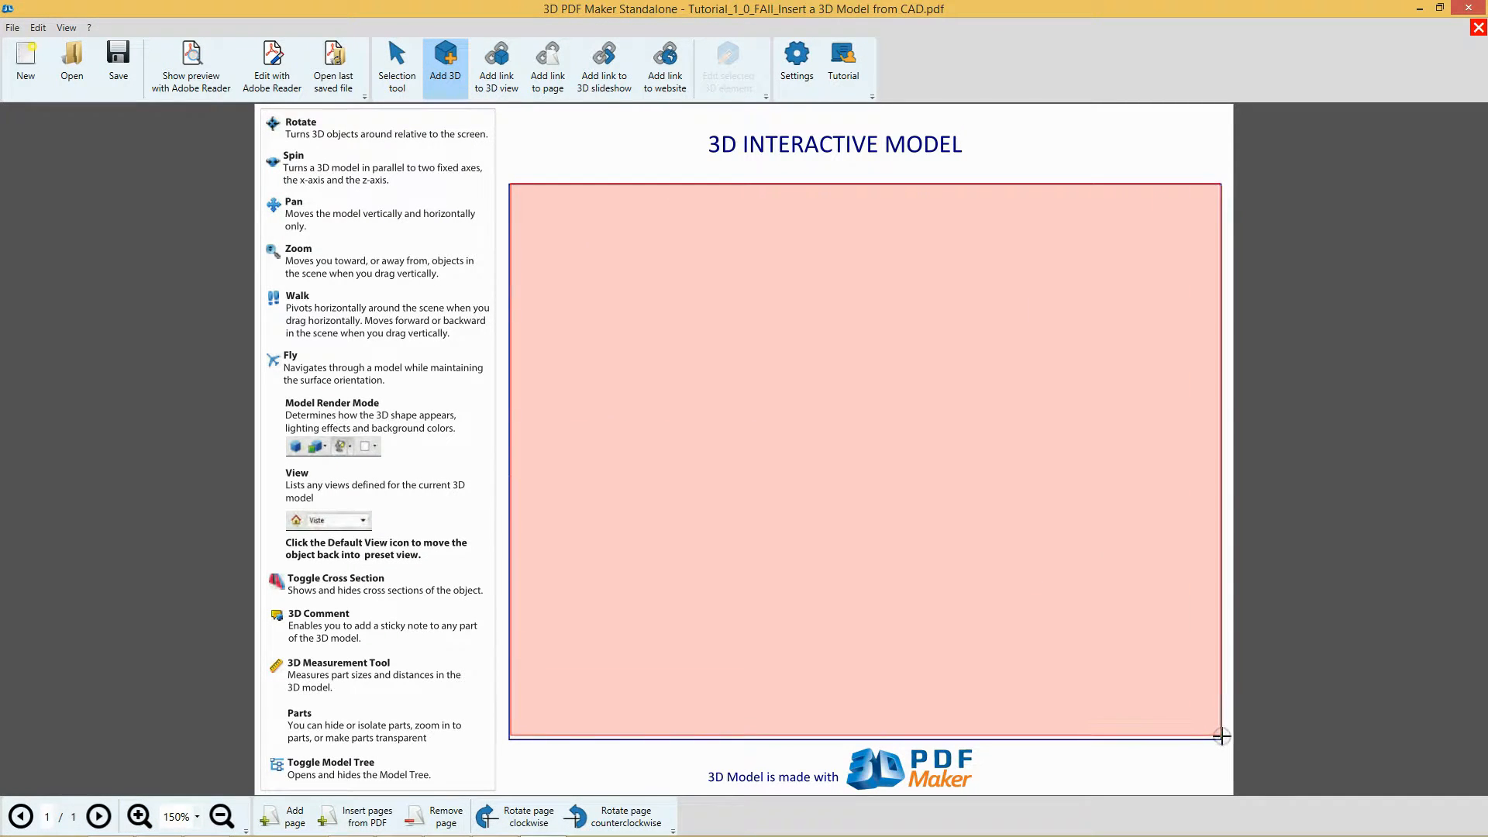
left_click(445, 67)
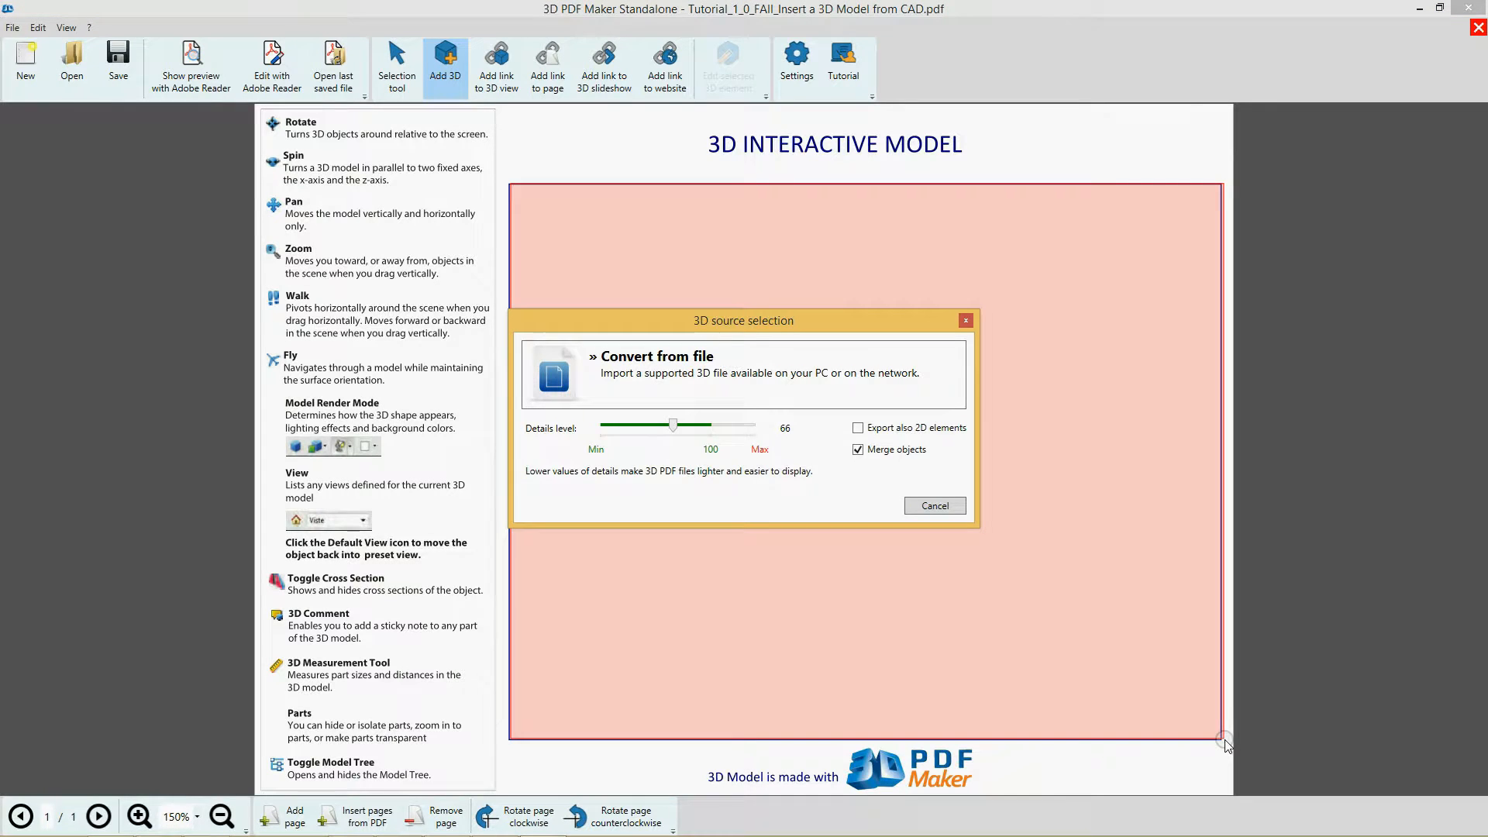
mouse_move(871, 609)
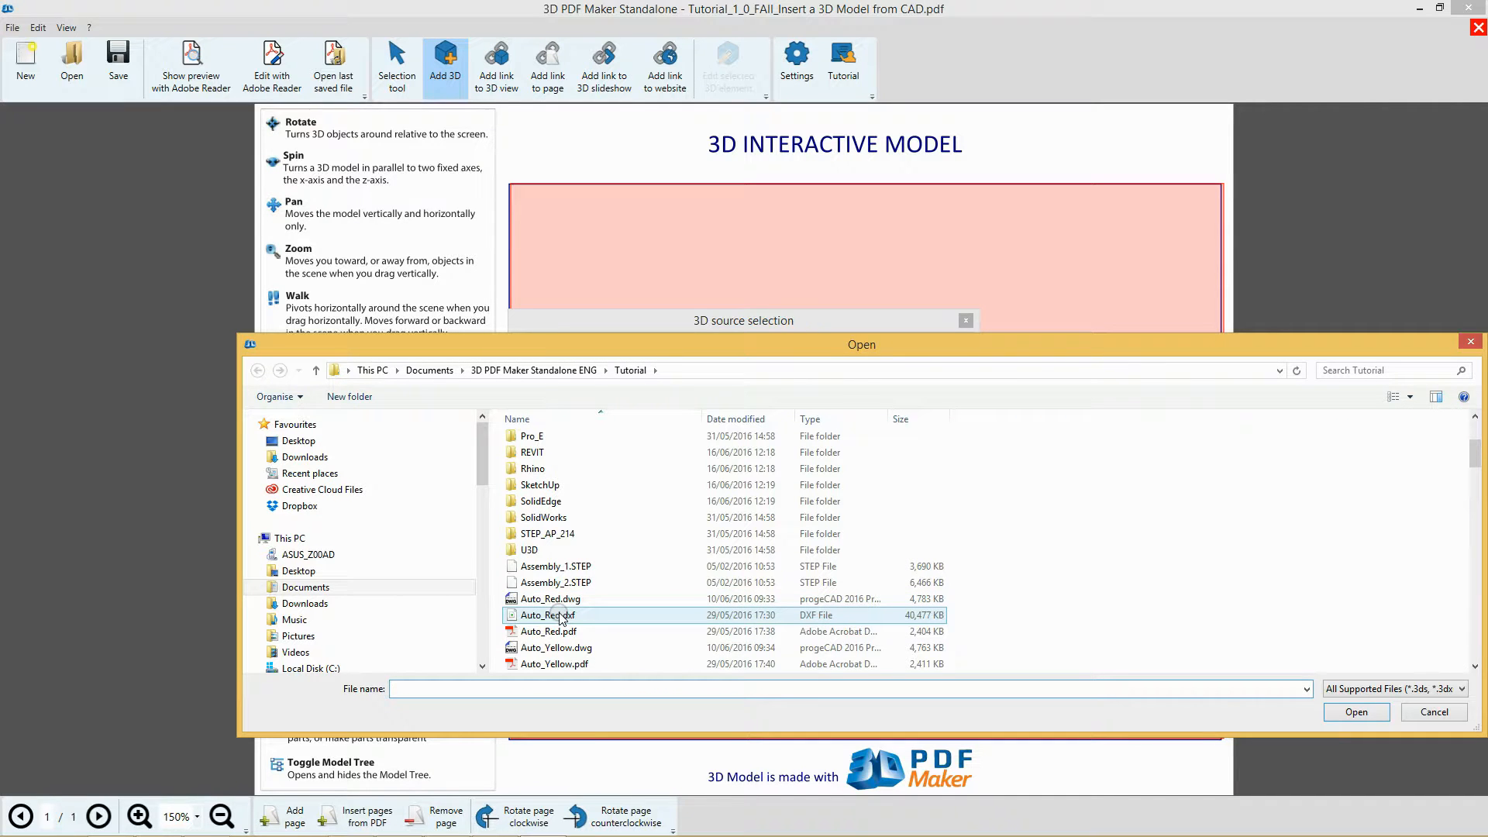
- Import Auto_Red.dwg as the 3D area's source model
left_click(1355, 711)
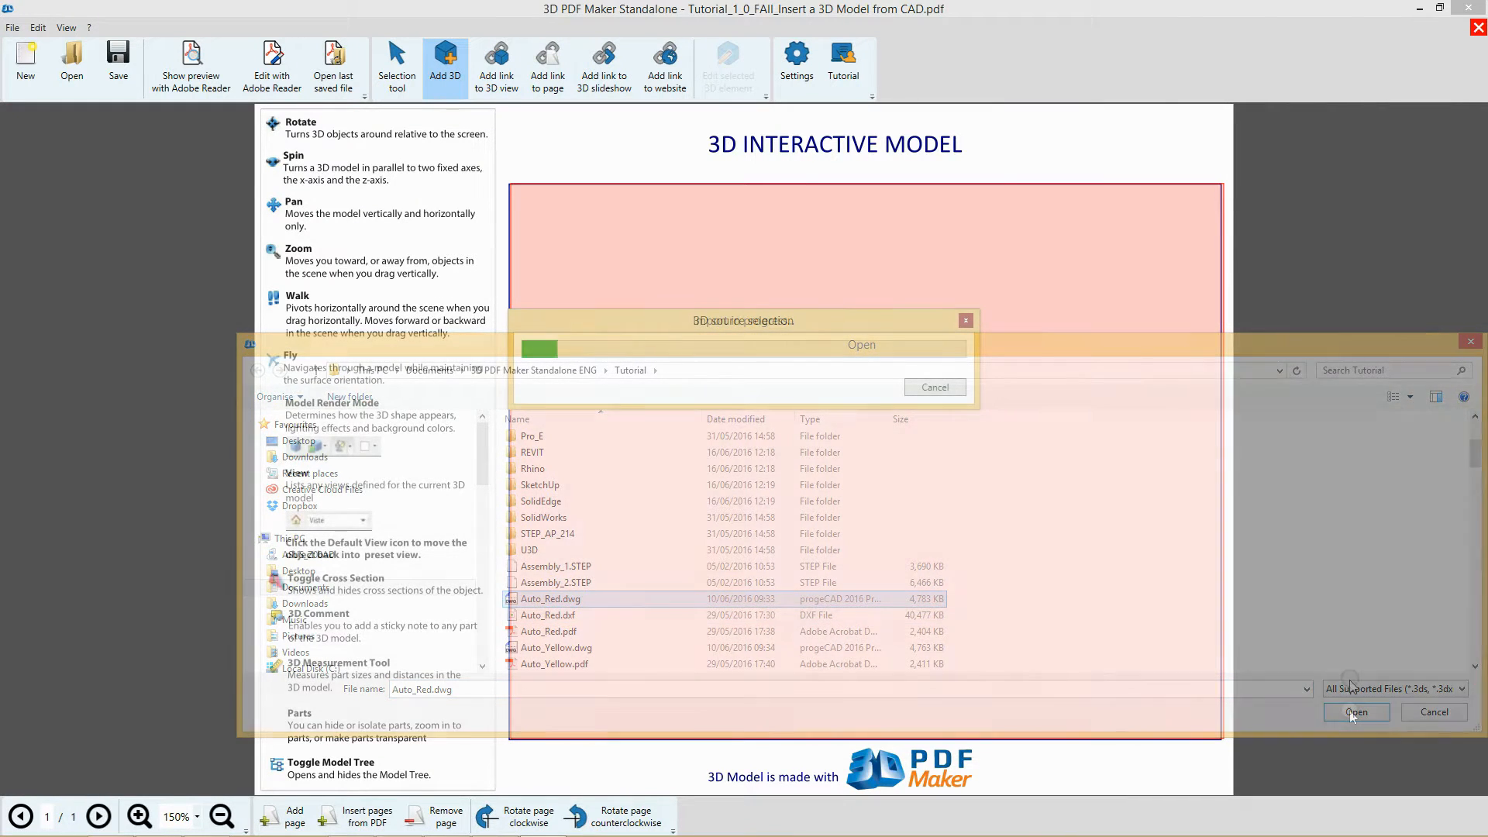
left_click(1356, 712)
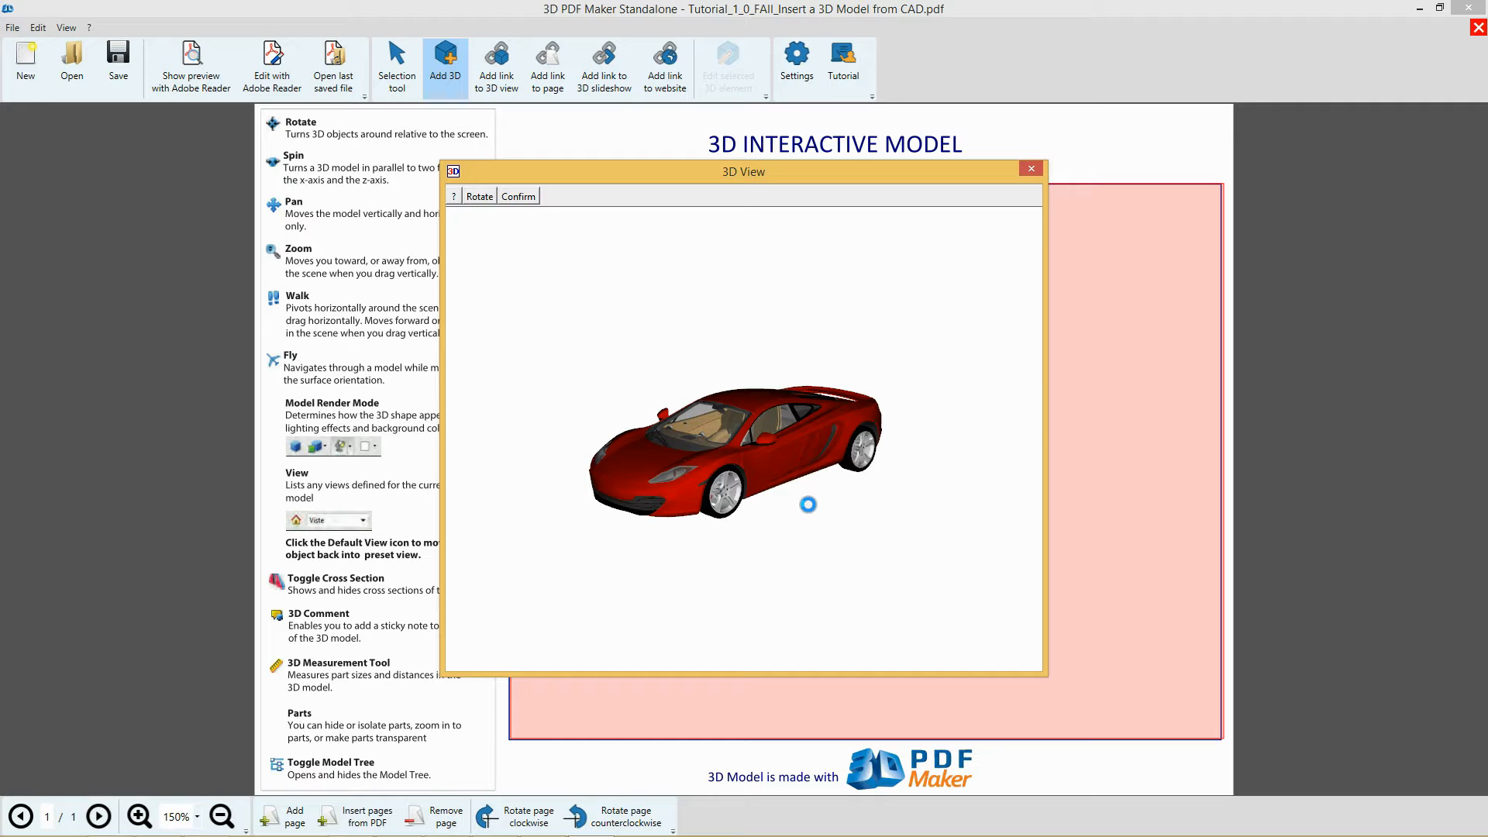
- Confirm the converted red car model so it fills the 3D INTERACTIVE MODEL frame
left_click(518, 197)
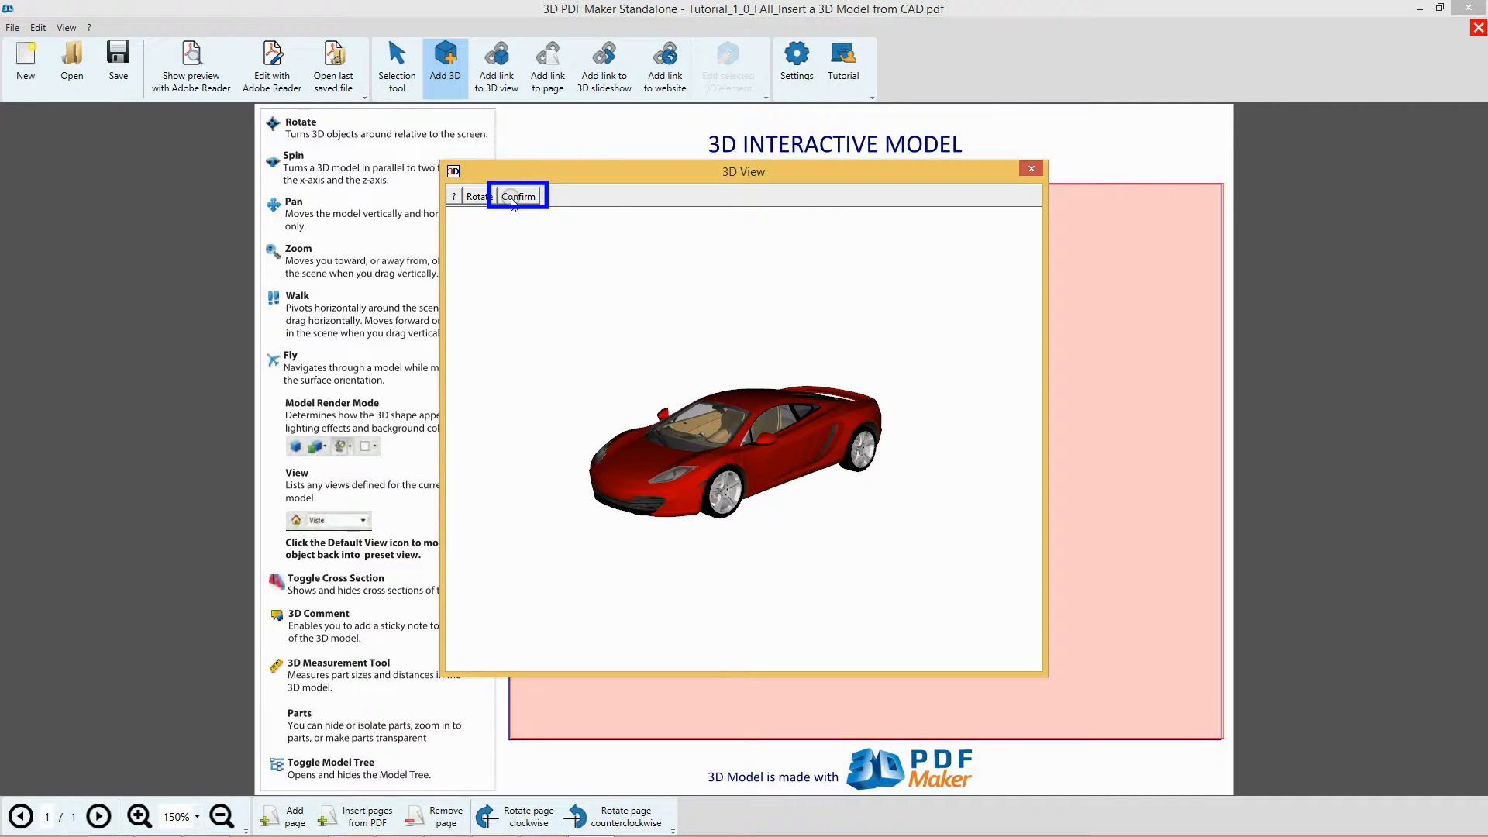
left_click(518, 196)
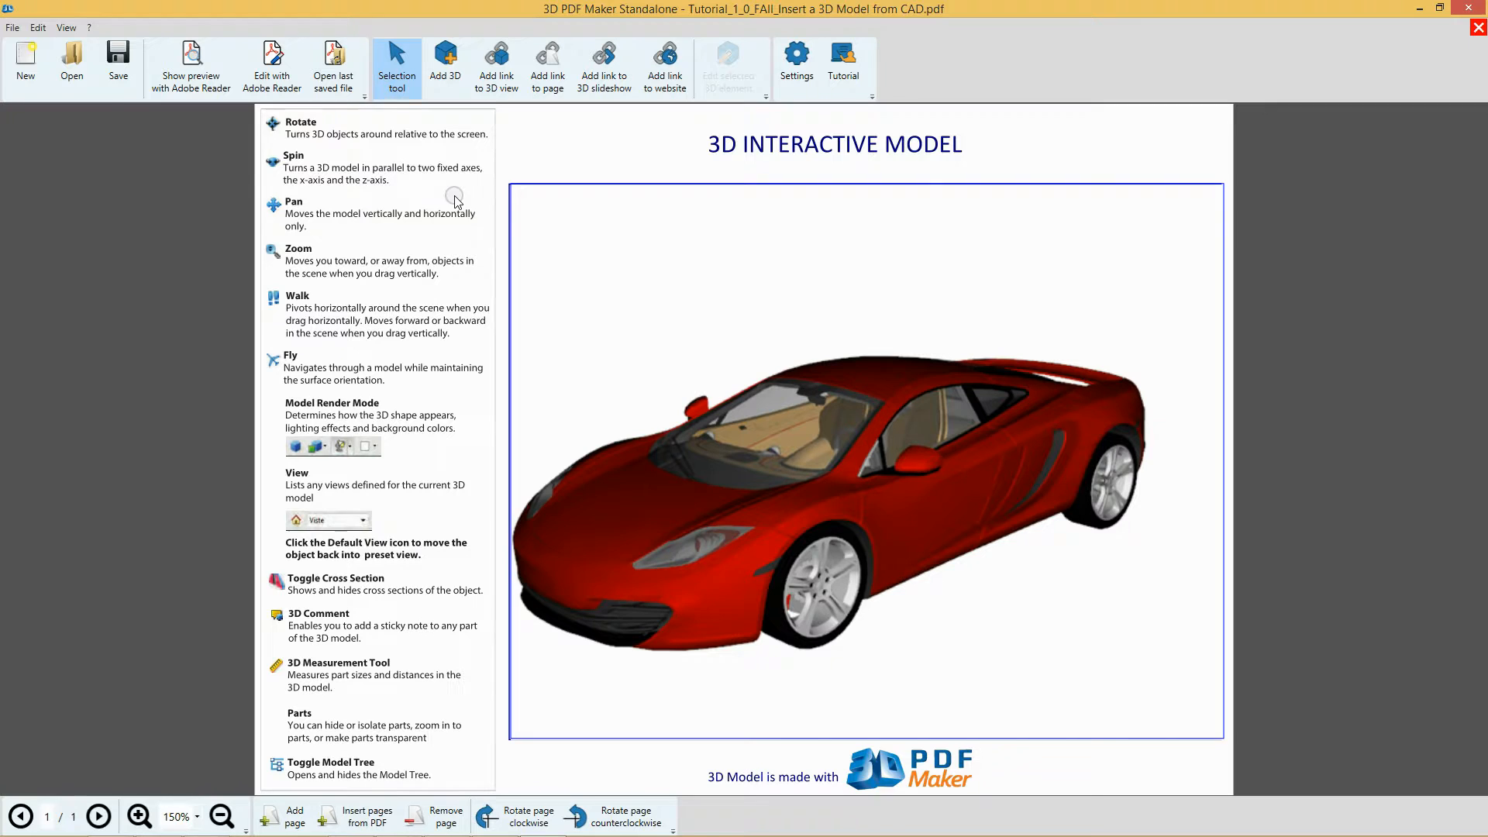
mouse_move(1293, 312)
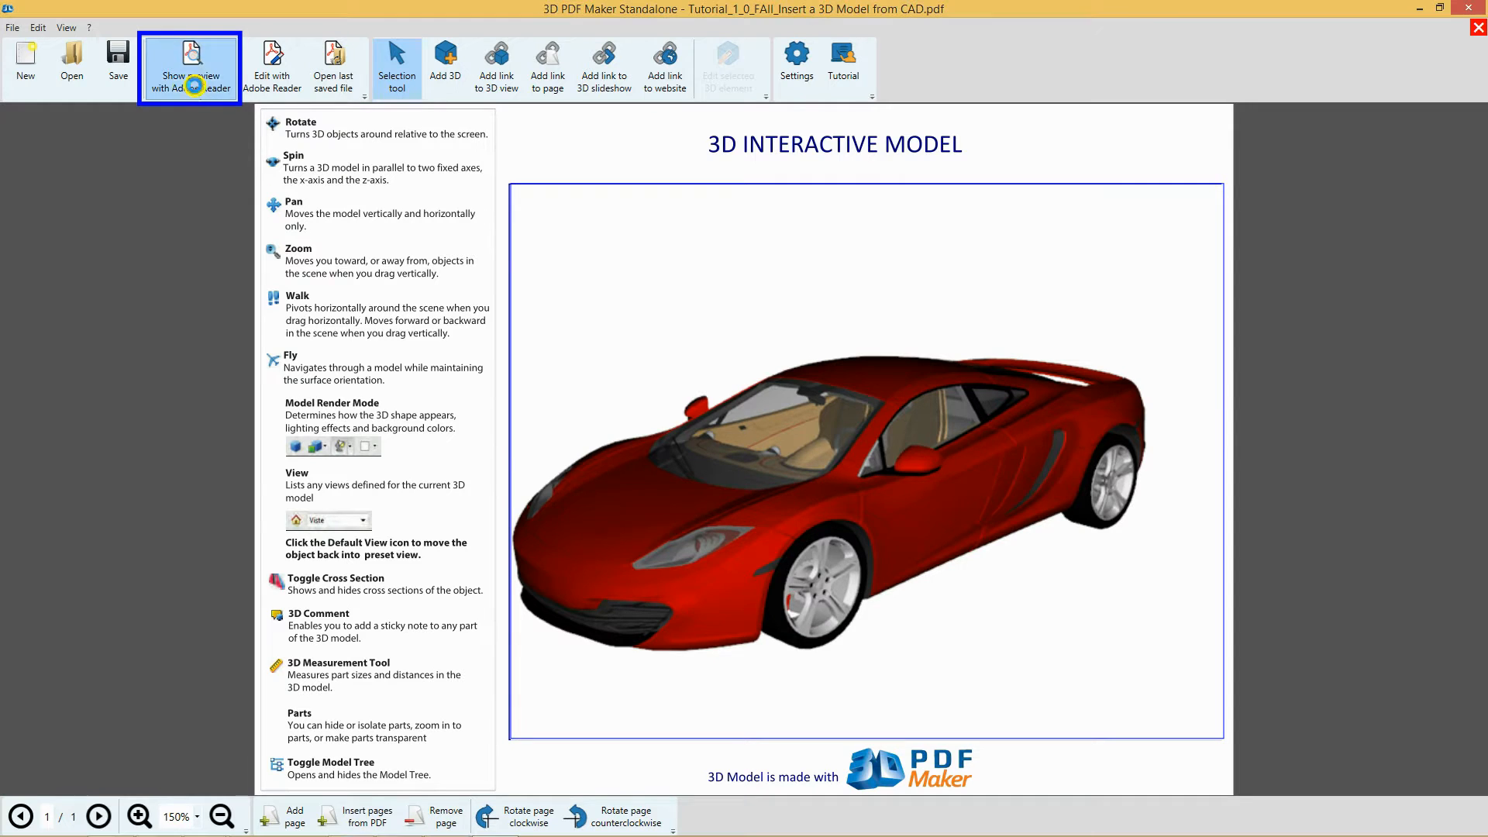
- Preview the finished car page in Adobe Reader and close Reader afterwards
left_click(189, 67)
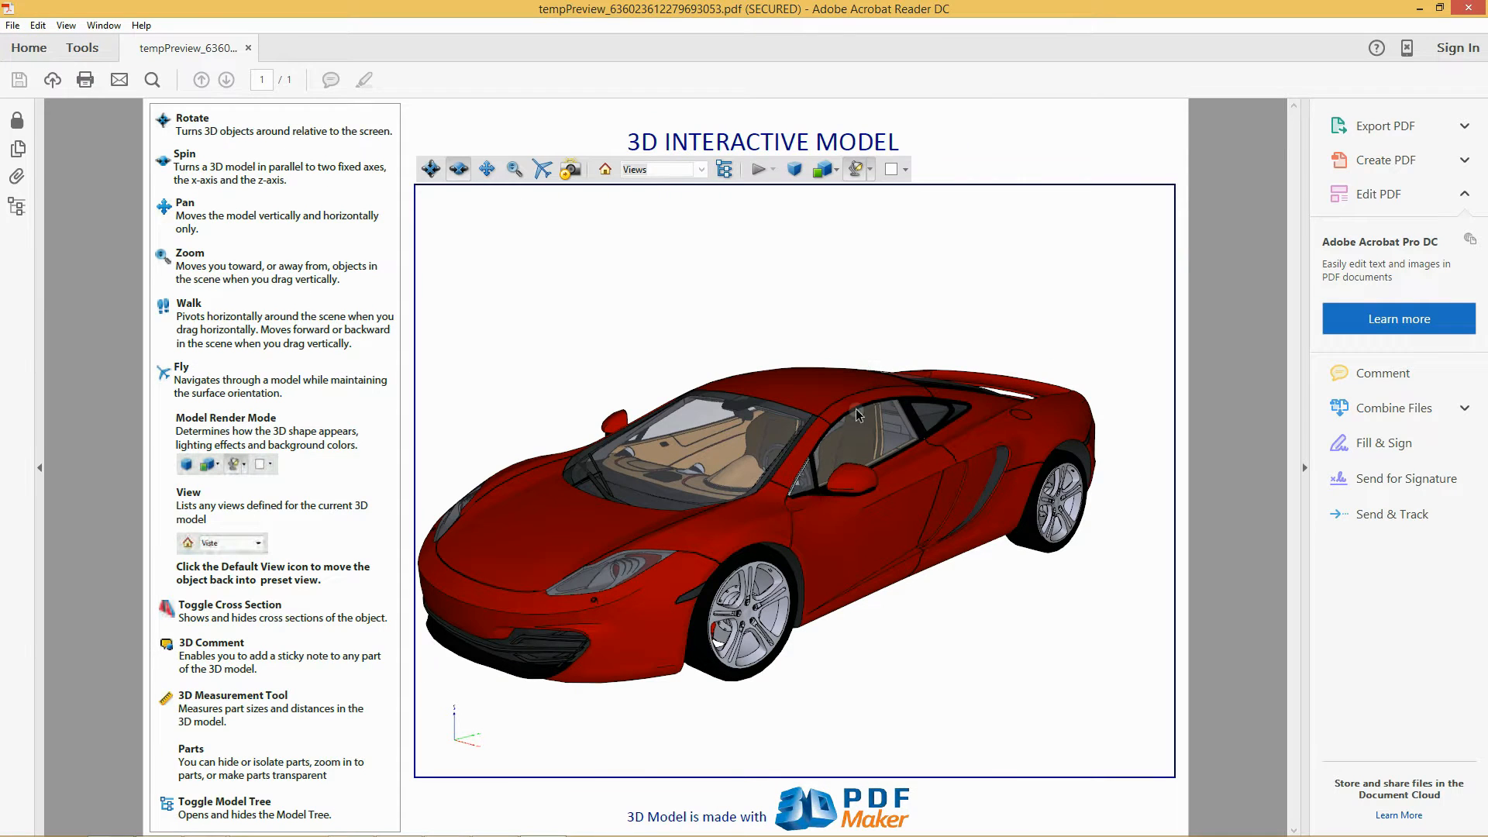
mouse_move(1305, 471)
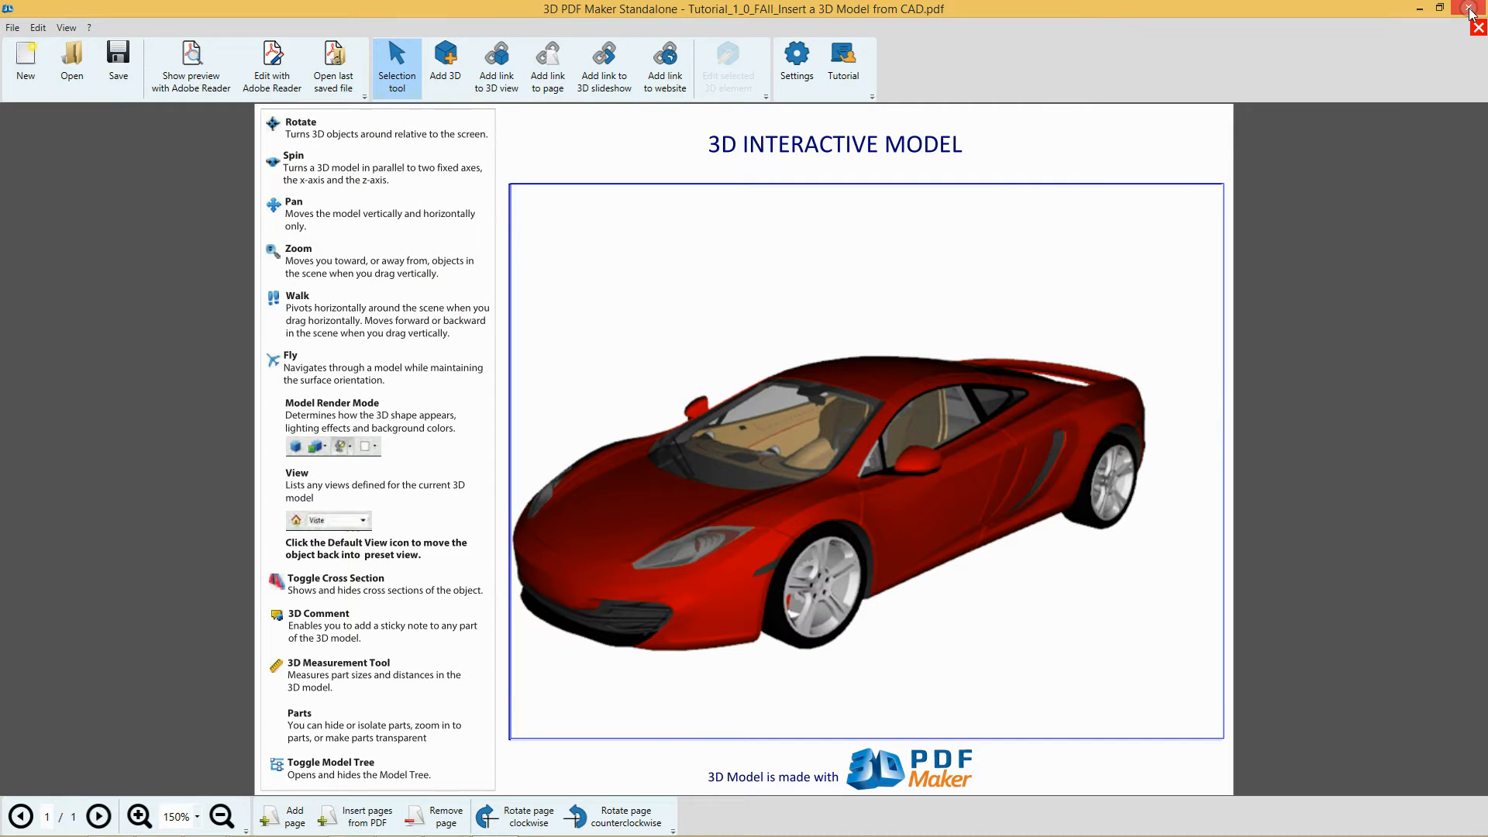
- Close the car document without saving, then briefly view and close the tutorial video list
left_click(1474, 27)
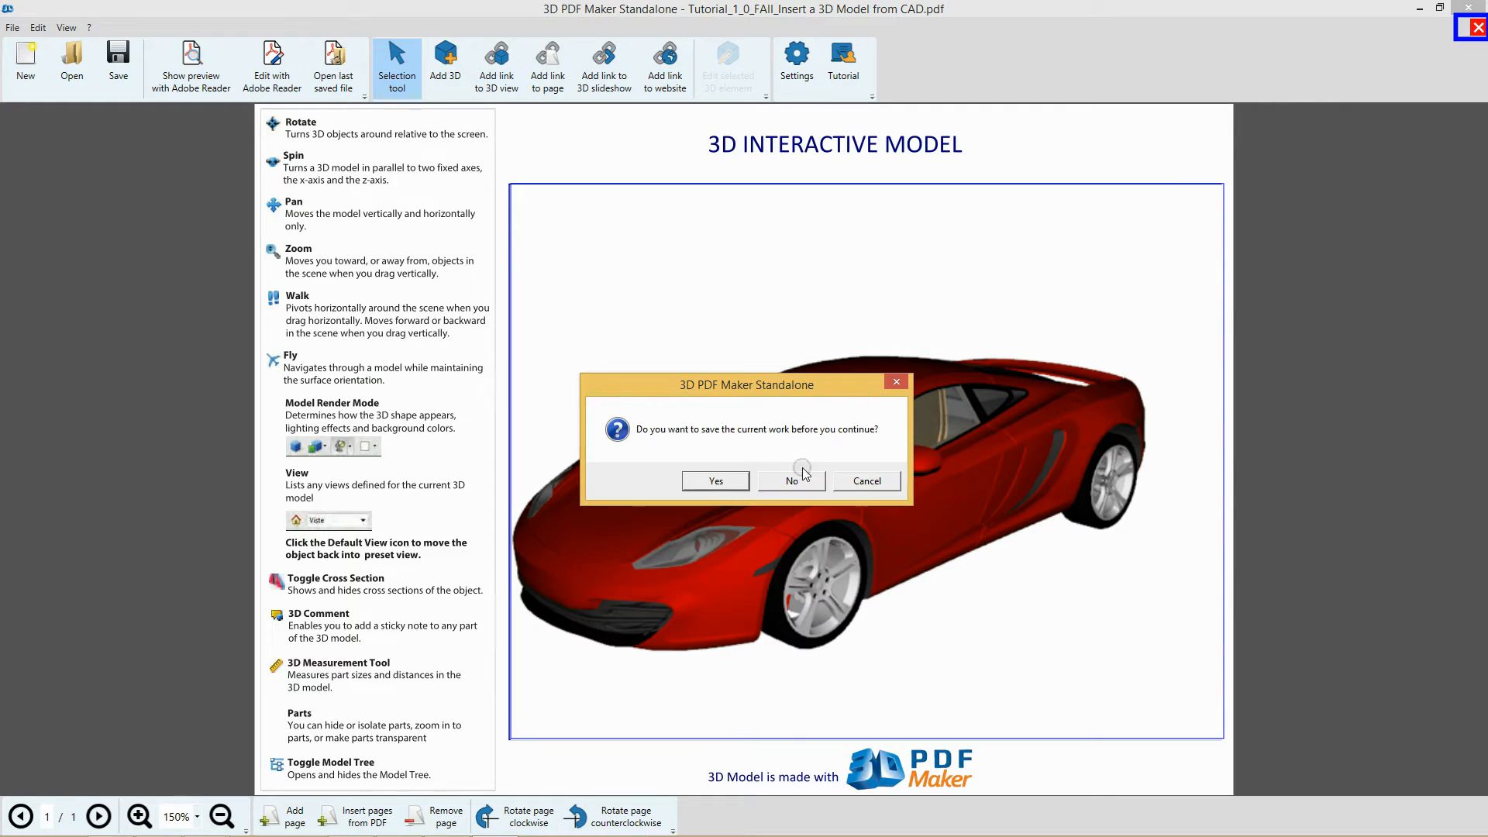
left_click(792, 480)
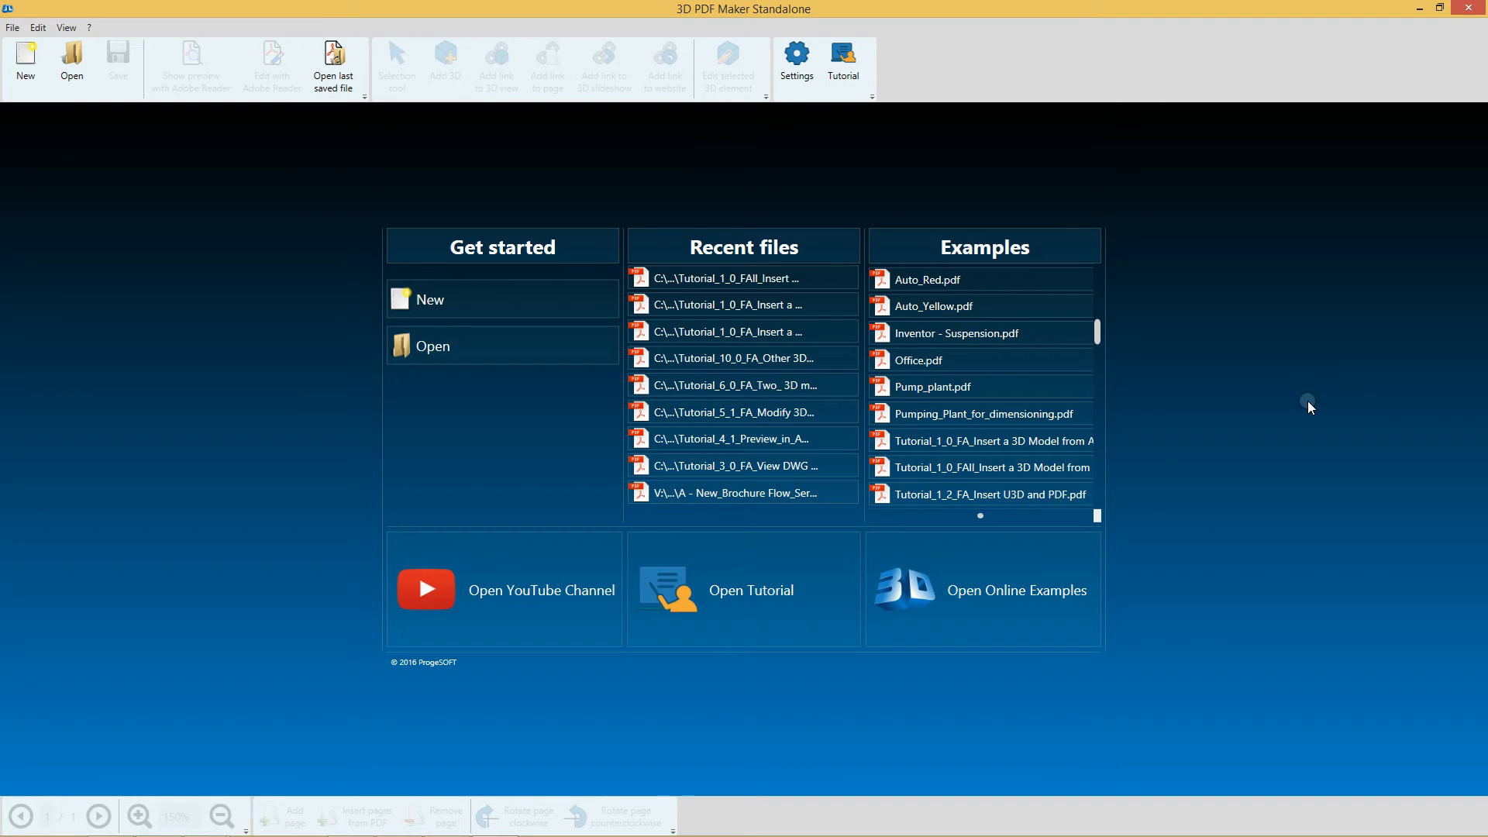
left_click(842, 62)
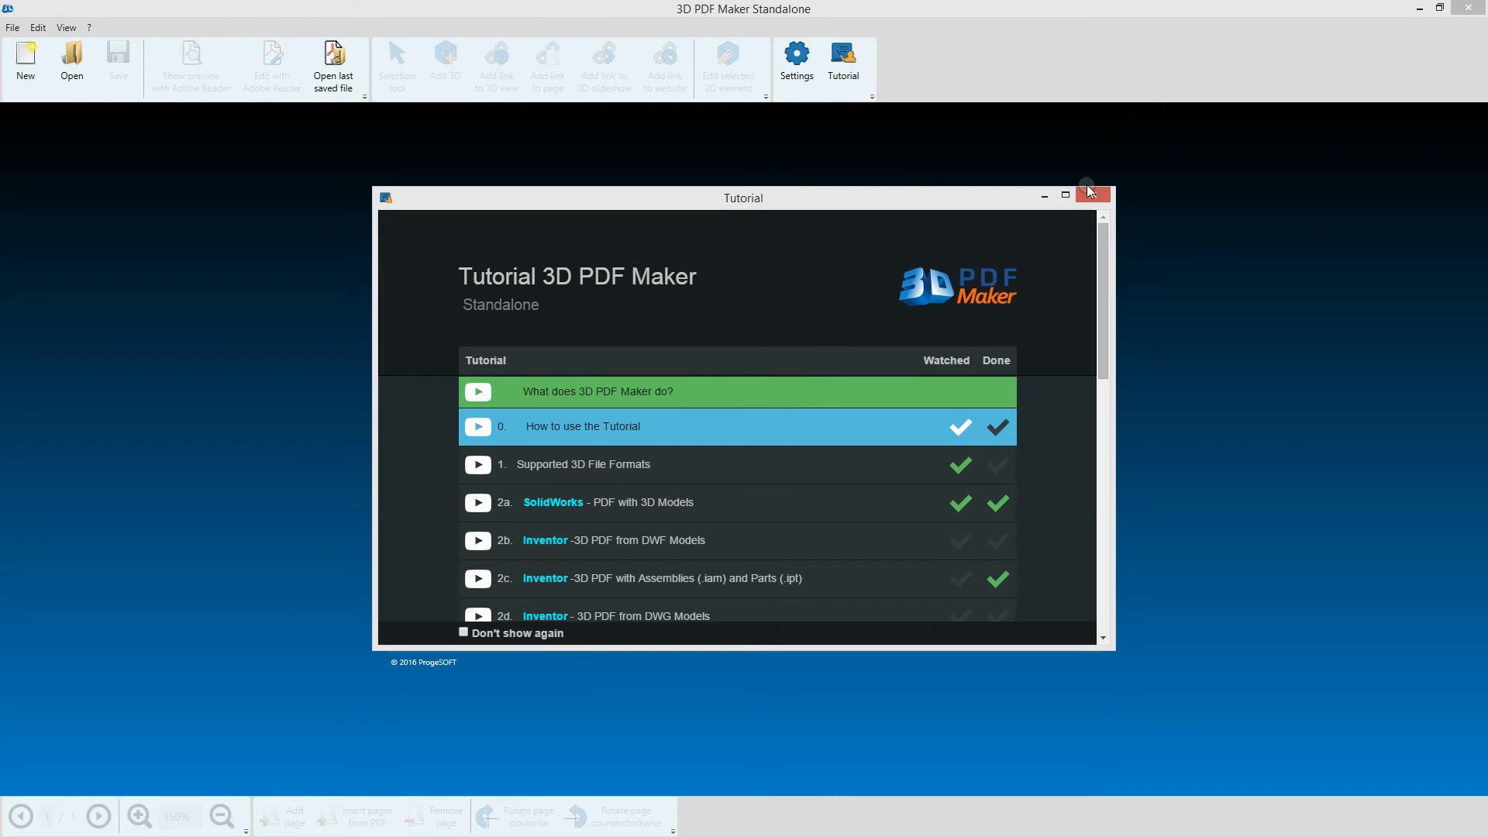
mouse_move(1092, 197)
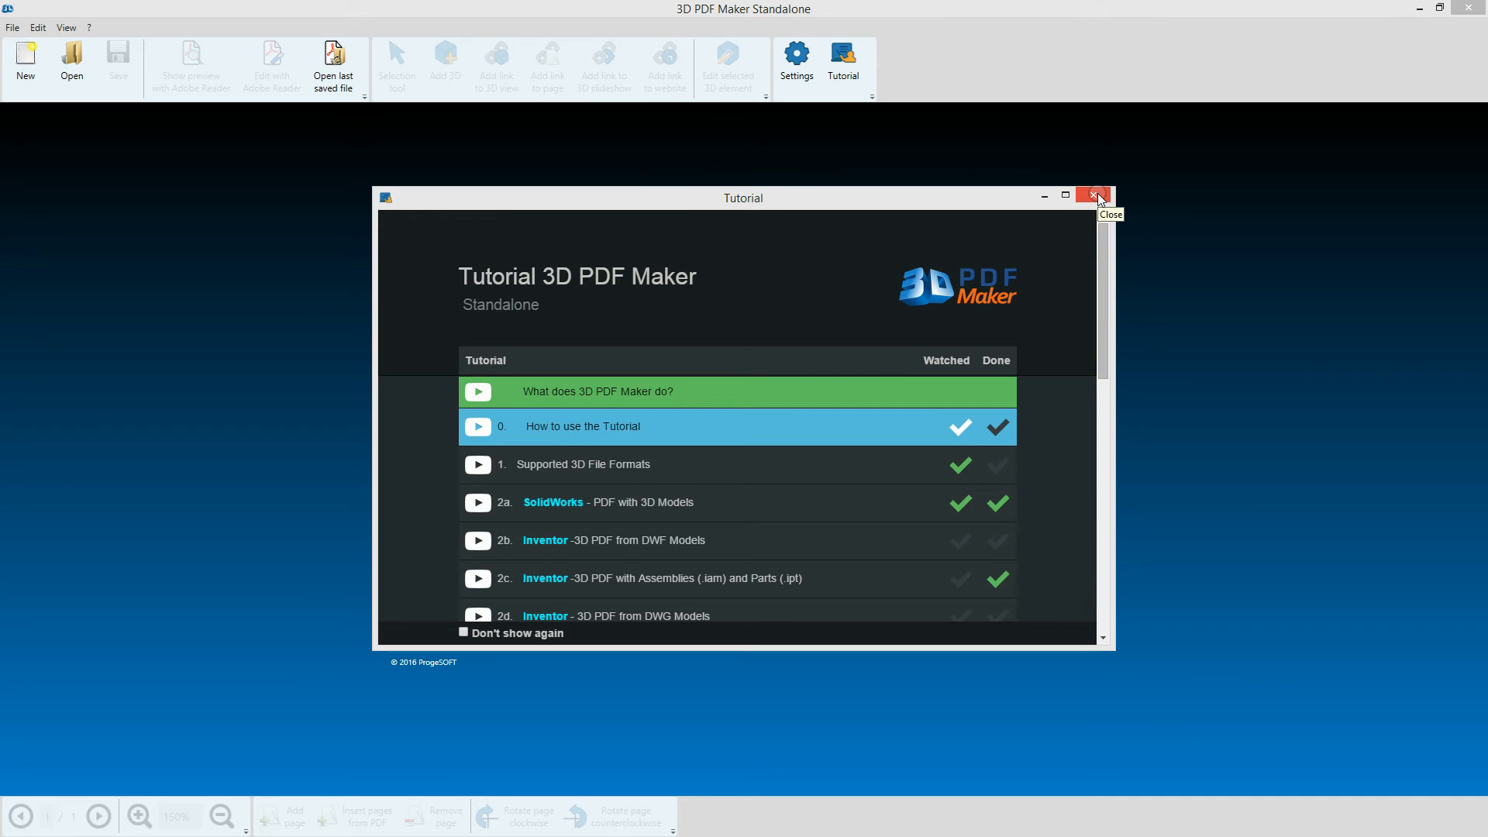
left_click(1092, 196)
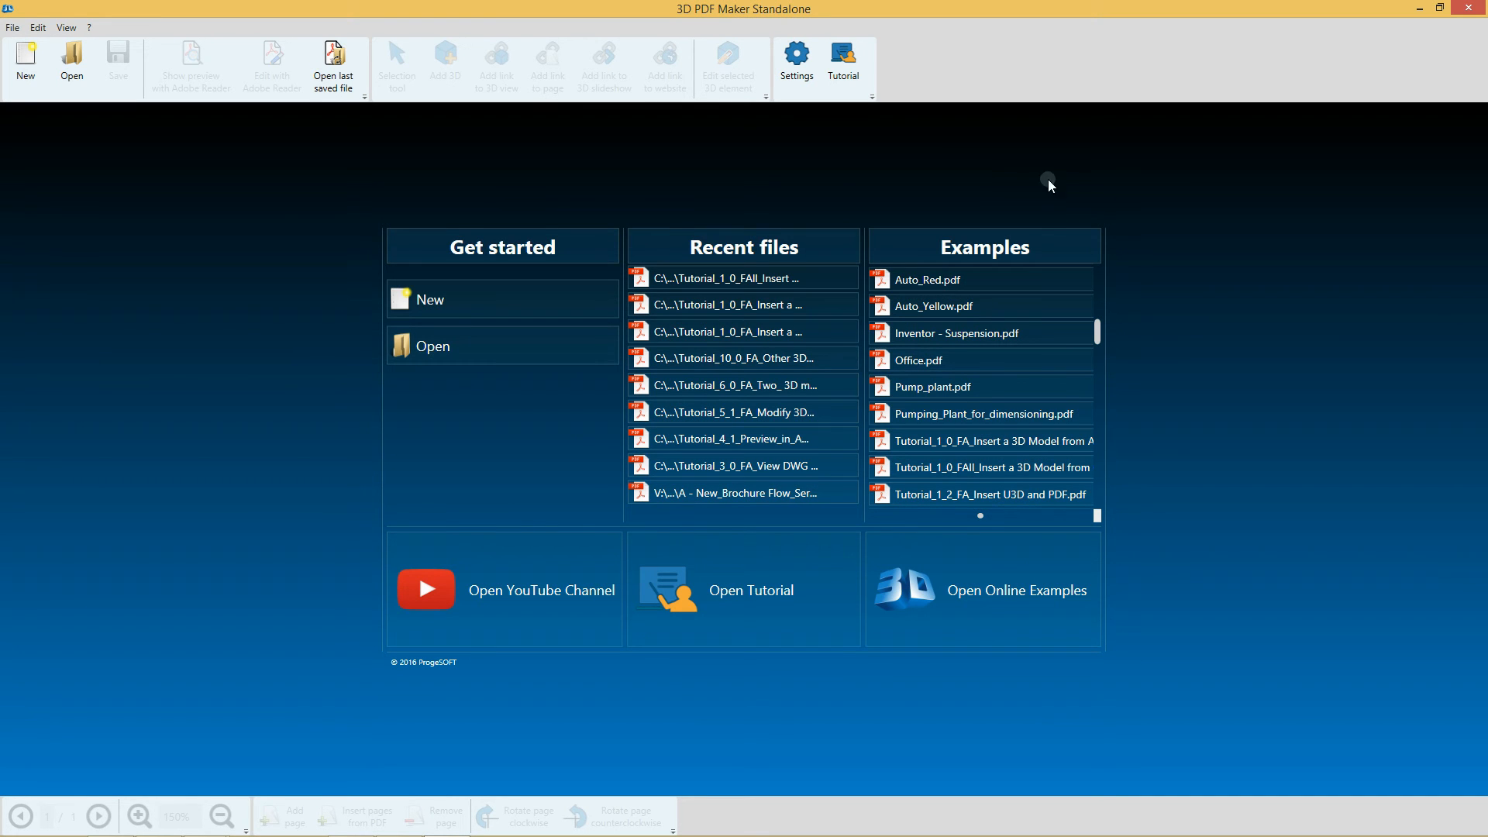
mouse_move(843, 59)
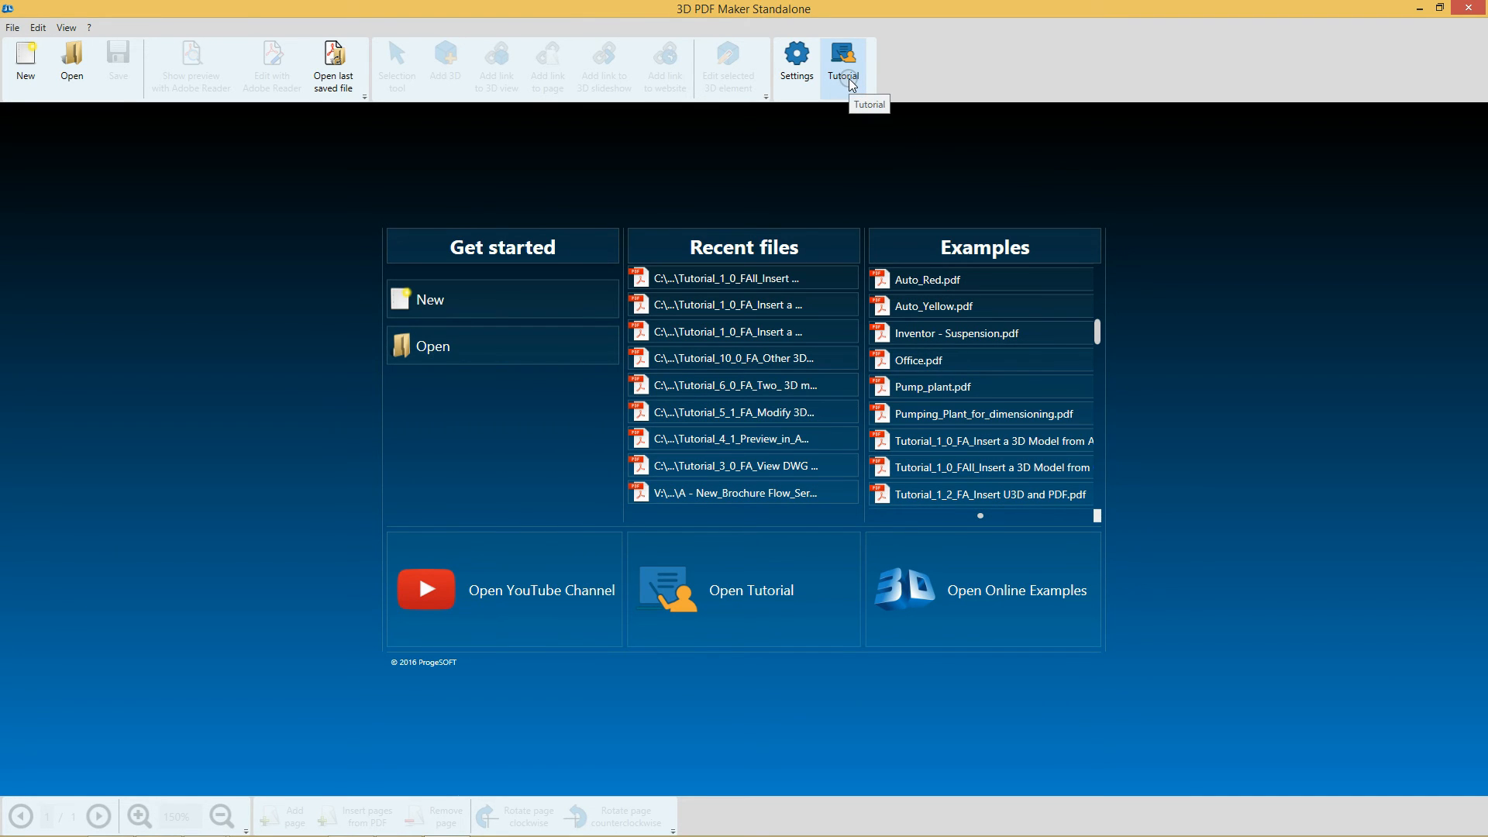
mouse_move(810, 586)
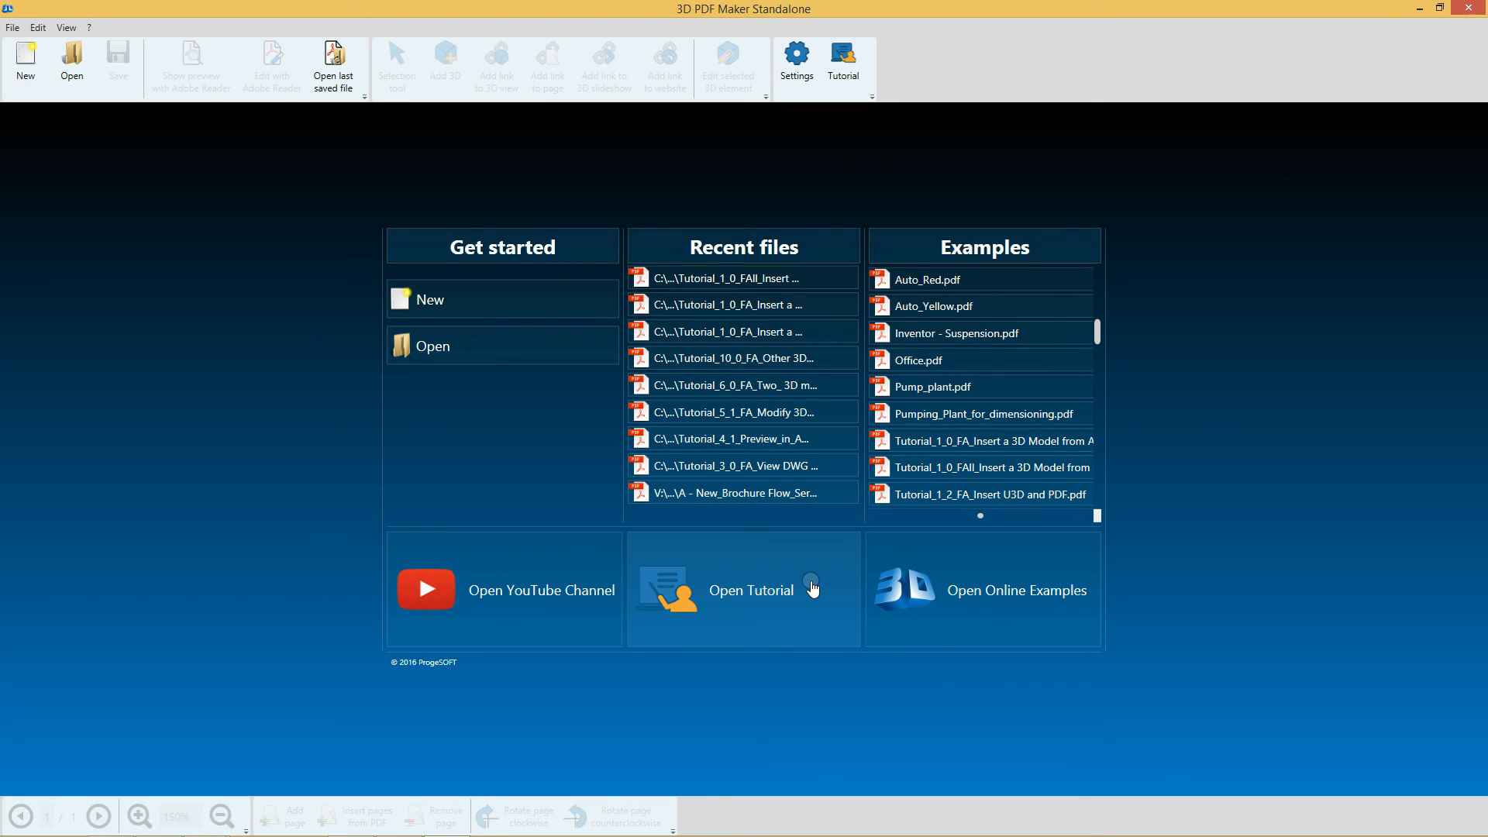
mouse_move(1302, 451)
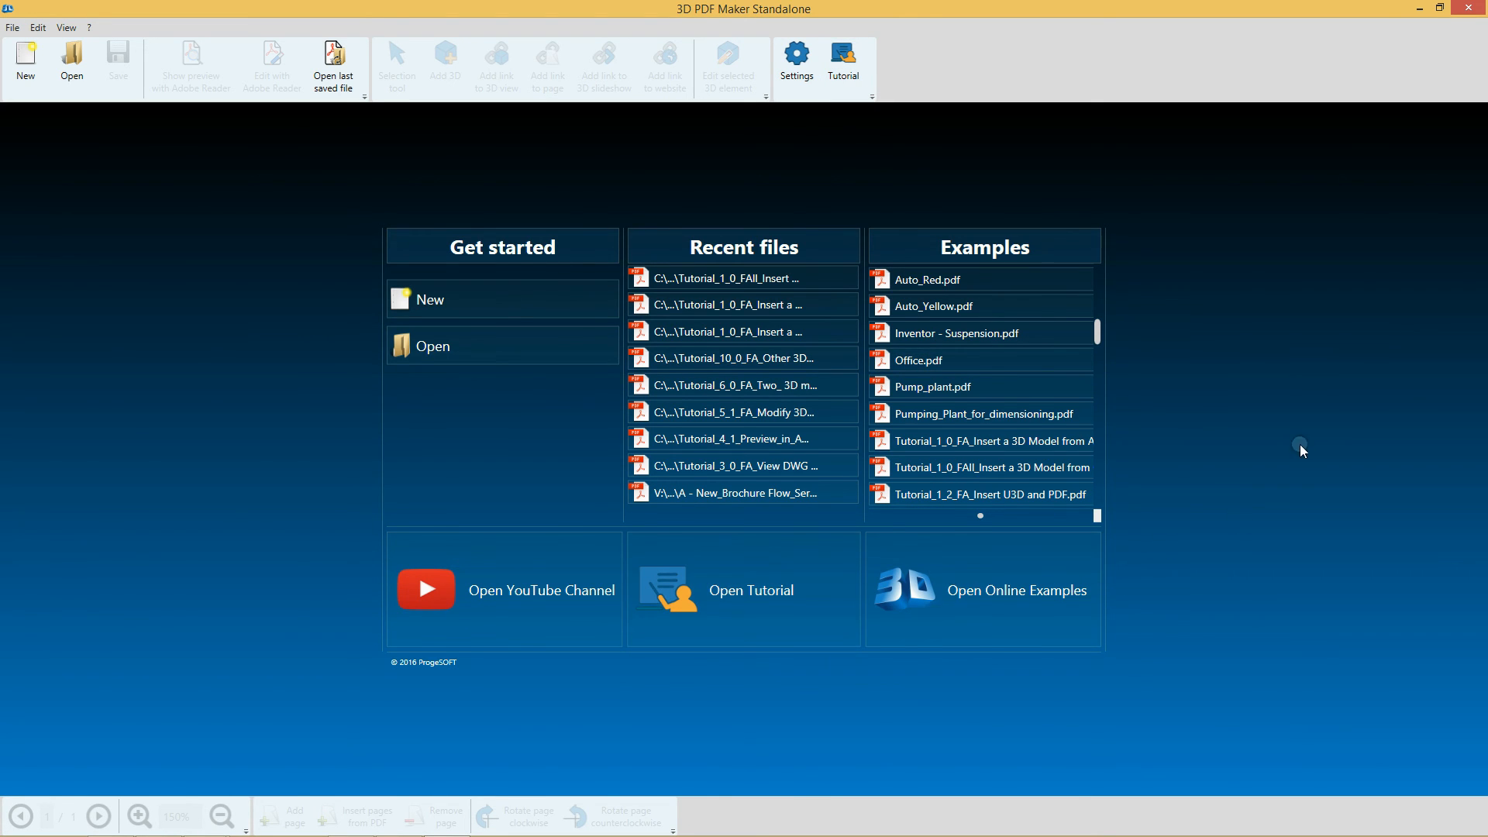